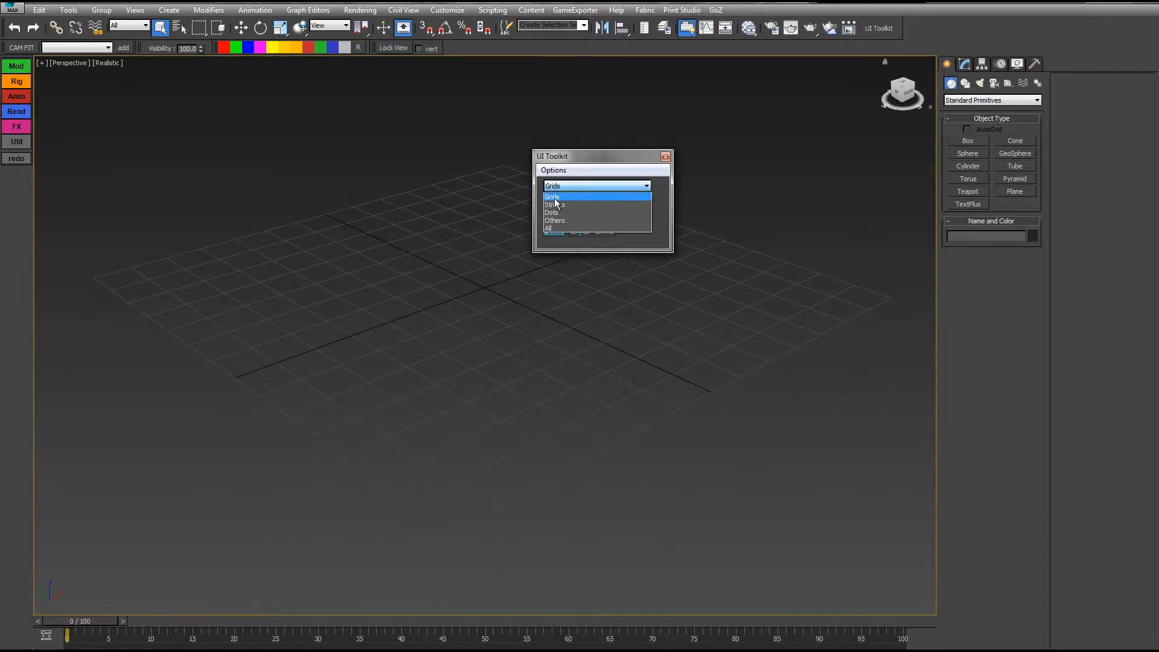
# Place a Network object from the UI Toolkit Others category in the Perspective viewport
pyautogui.click(554, 220)
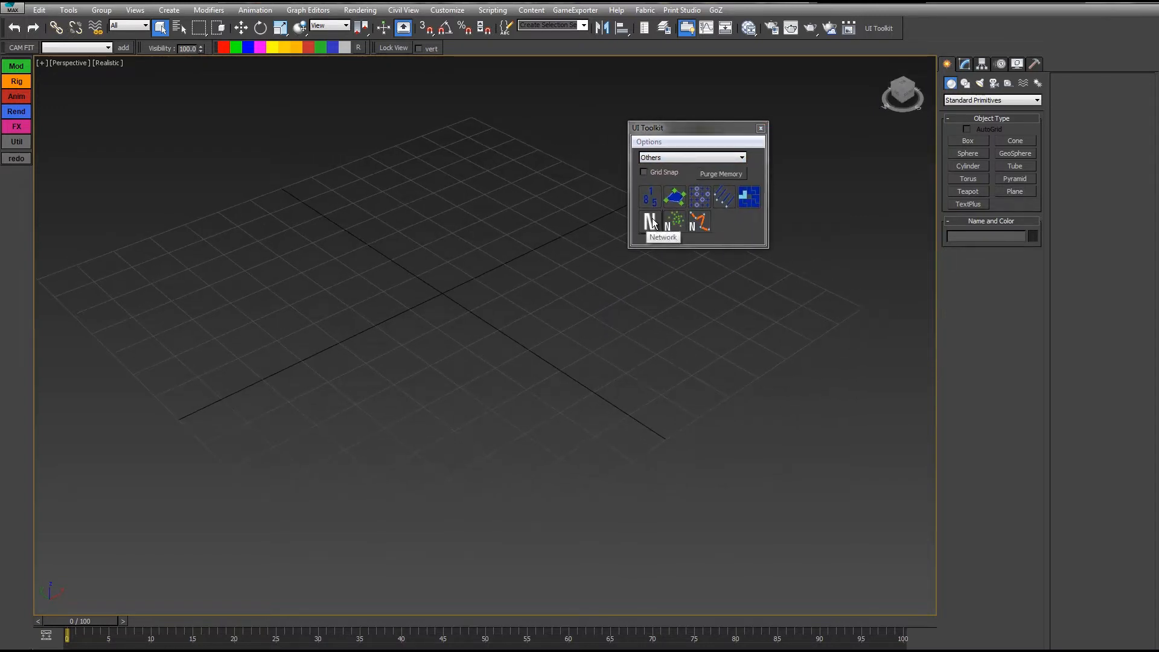
pyautogui.click(649, 219)
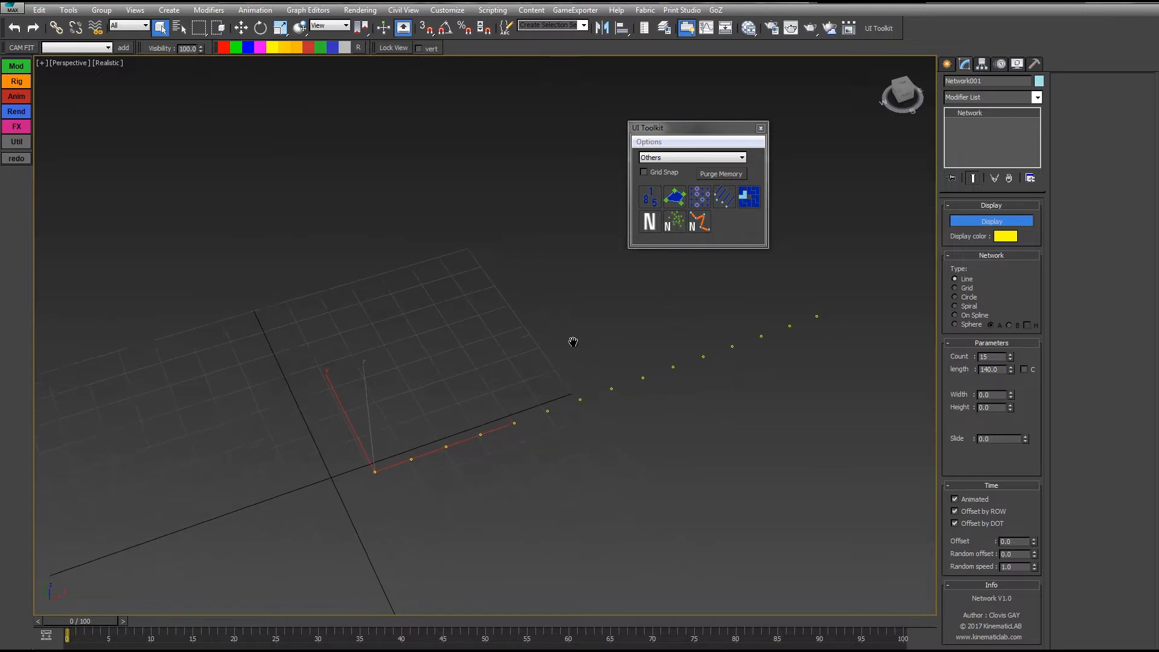
pyautogui.moveTo(572, 342); pyautogui.dragTo(713, 498)
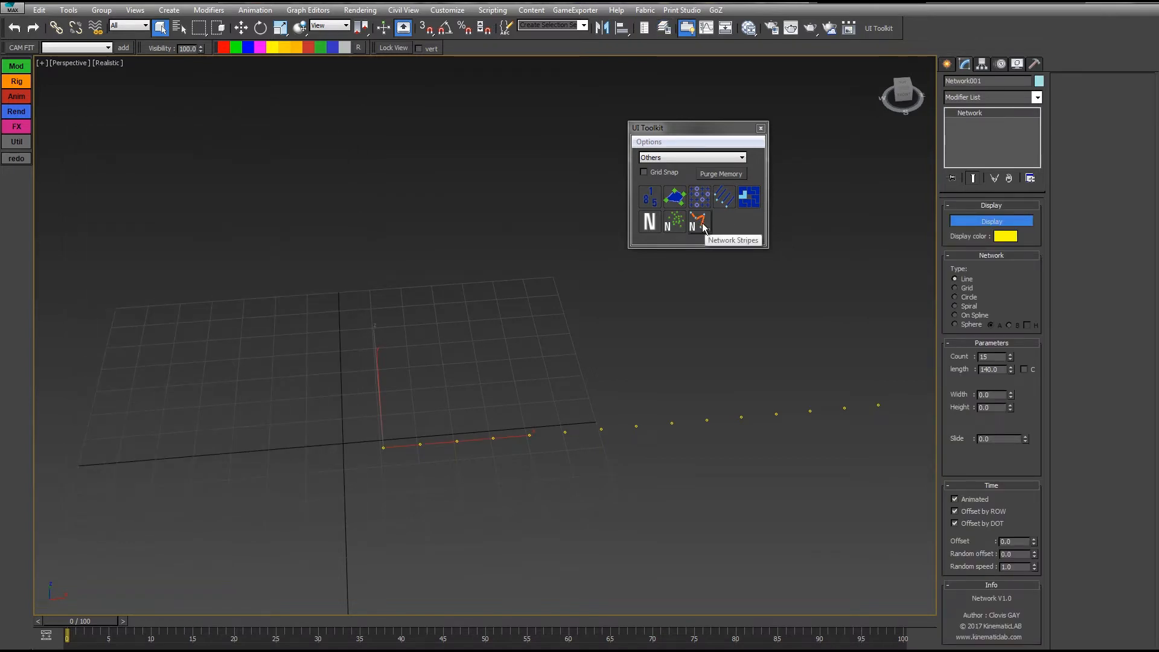
# Generate Network Stripes from Network001, then switch the network Type to Grid
pyautogui.click(699, 221)
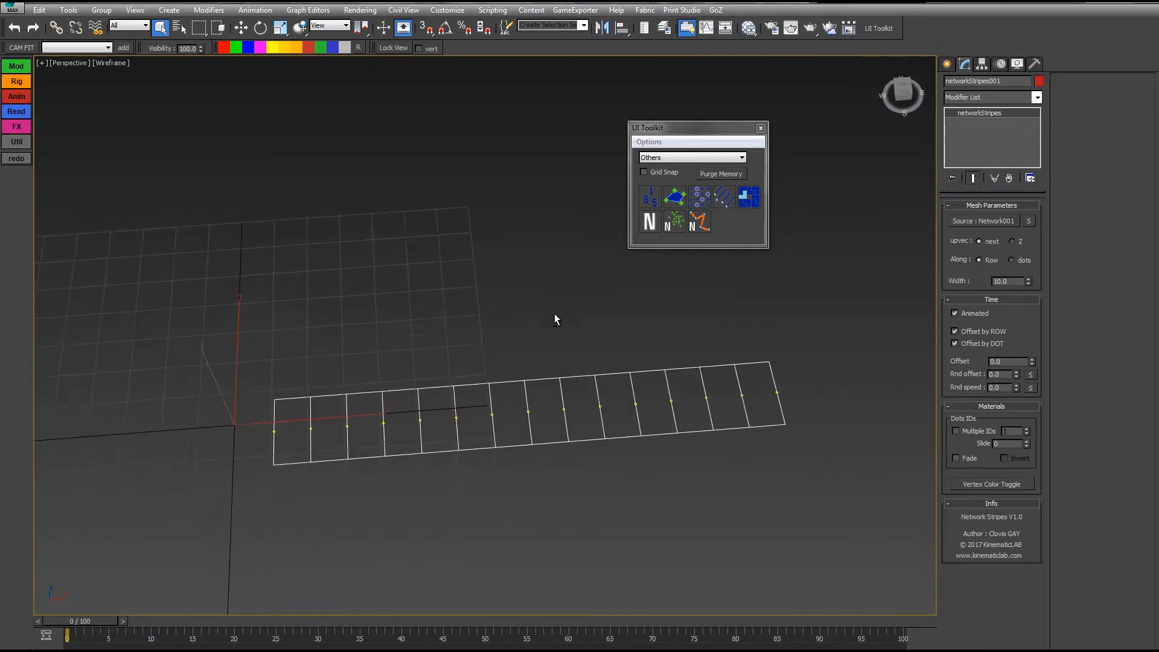
pyautogui.moveTo(556, 318); pyautogui.dragTo(413, 471)
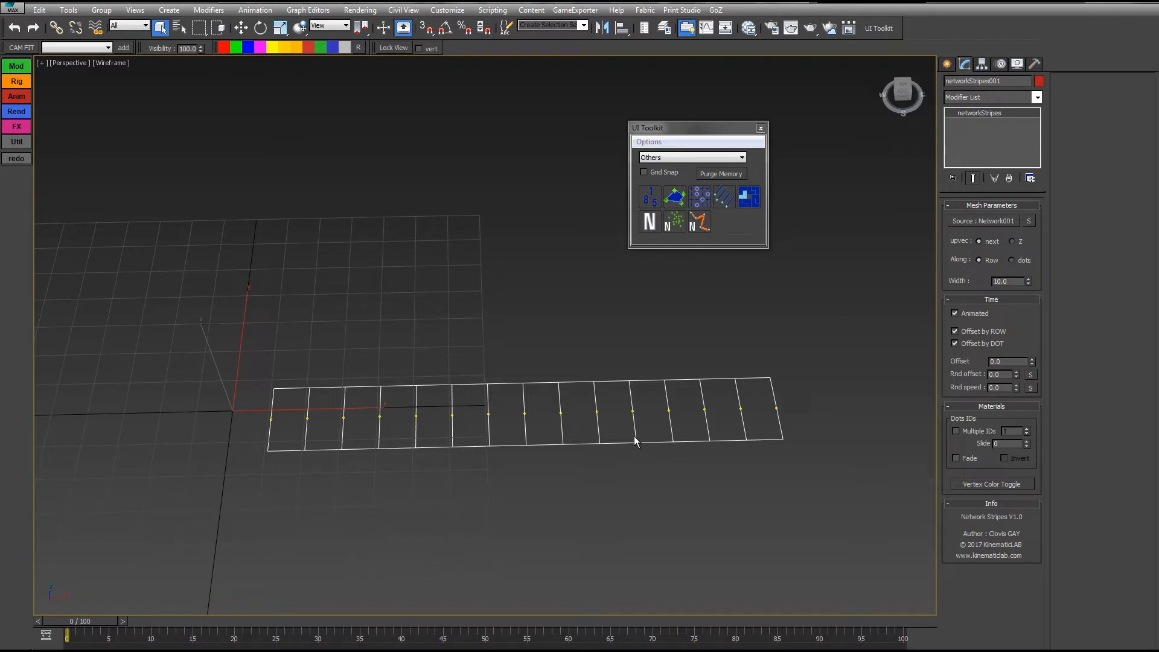
pyautogui.moveTo(615, 435)
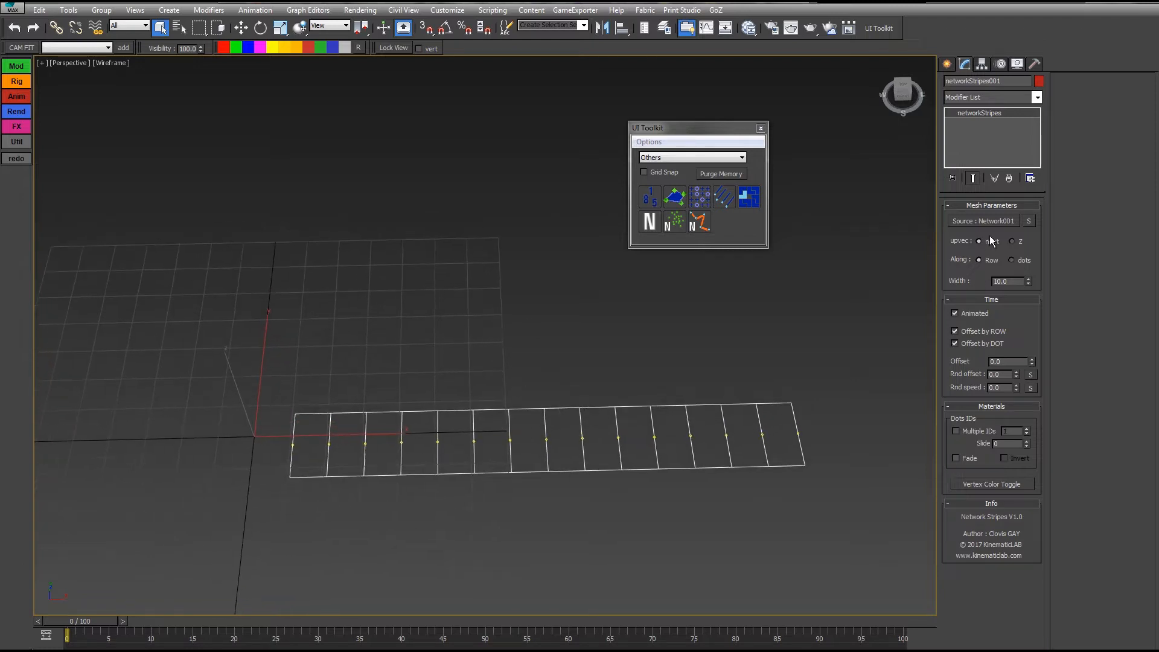
pyautogui.moveTo(1030, 221)
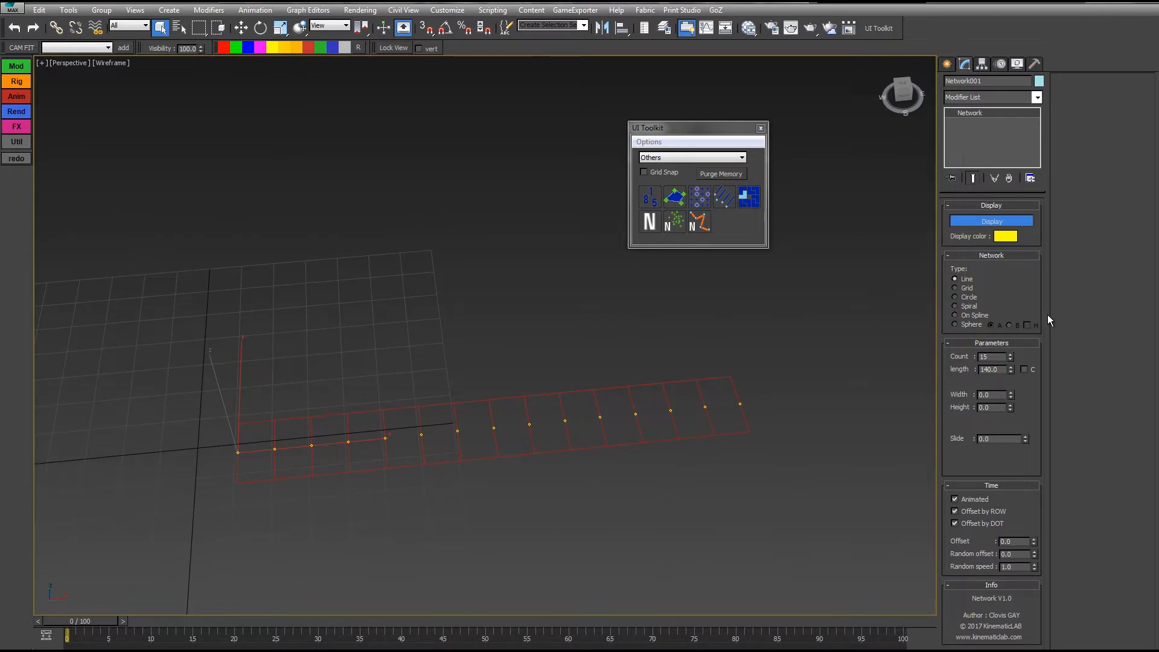
pyautogui.moveTo(957, 294)
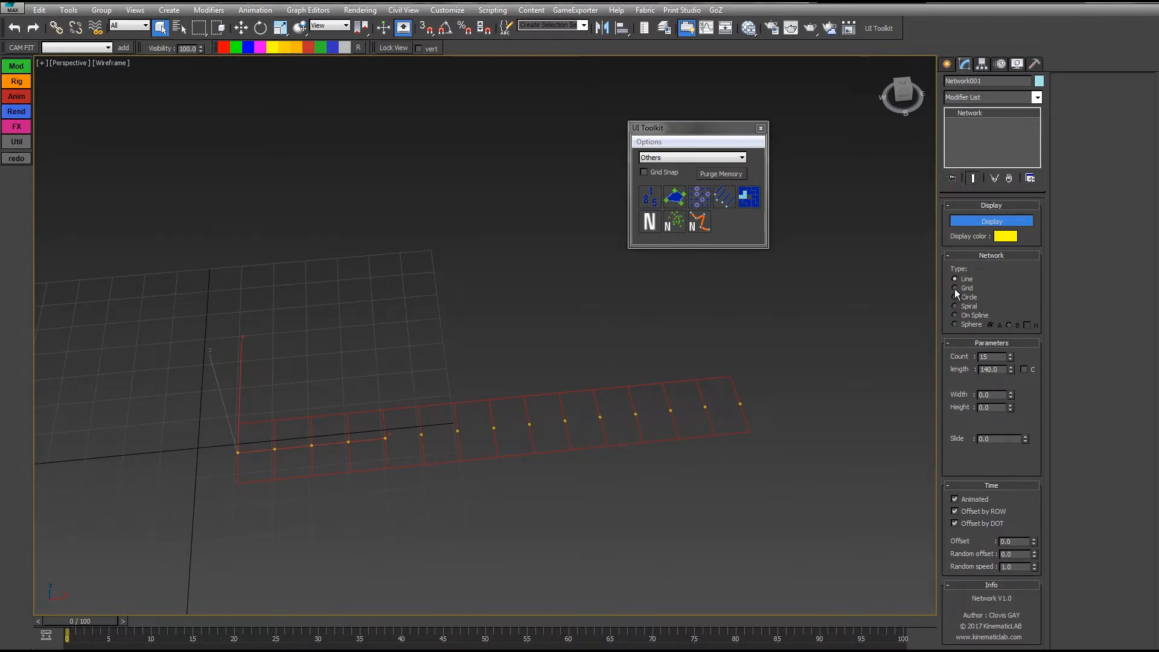
pyautogui.click(956, 287)
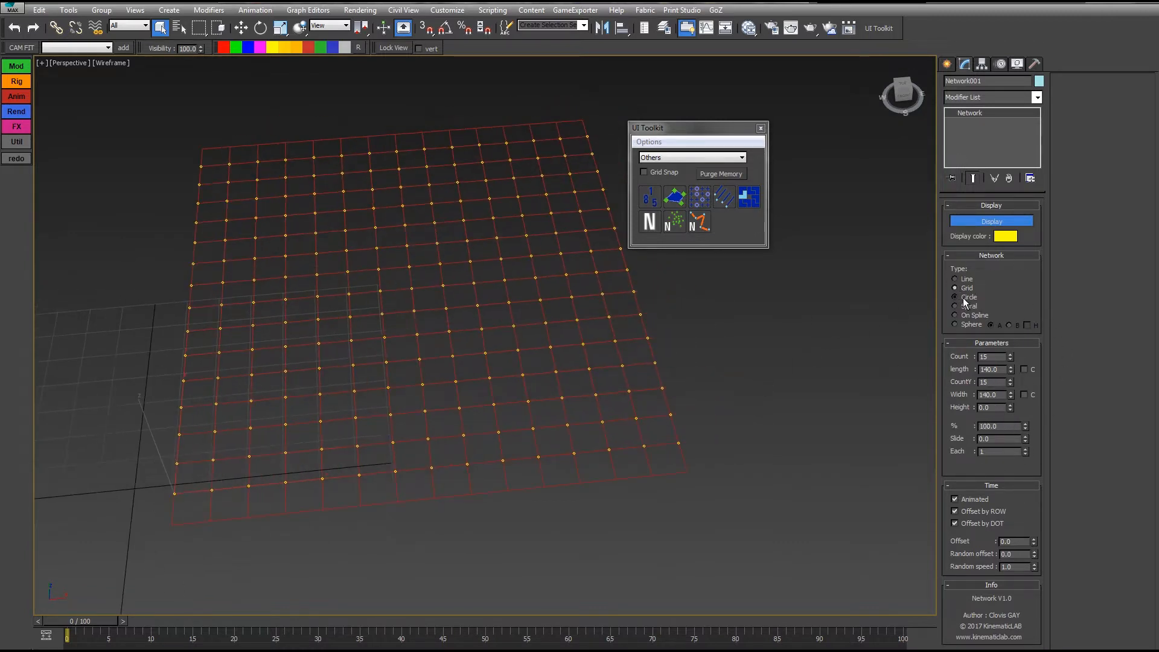
pyautogui.click(956, 305)
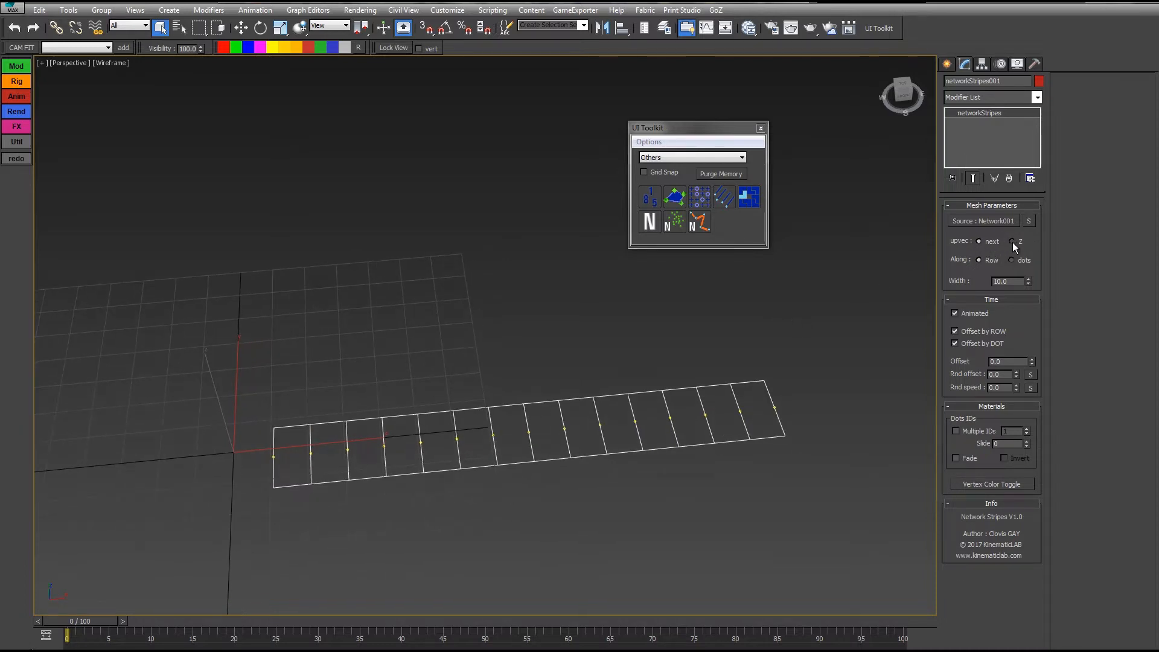
# Toggle the stripes' upvec orientation and set Network001 Type to Circle
pyautogui.click(1012, 241)
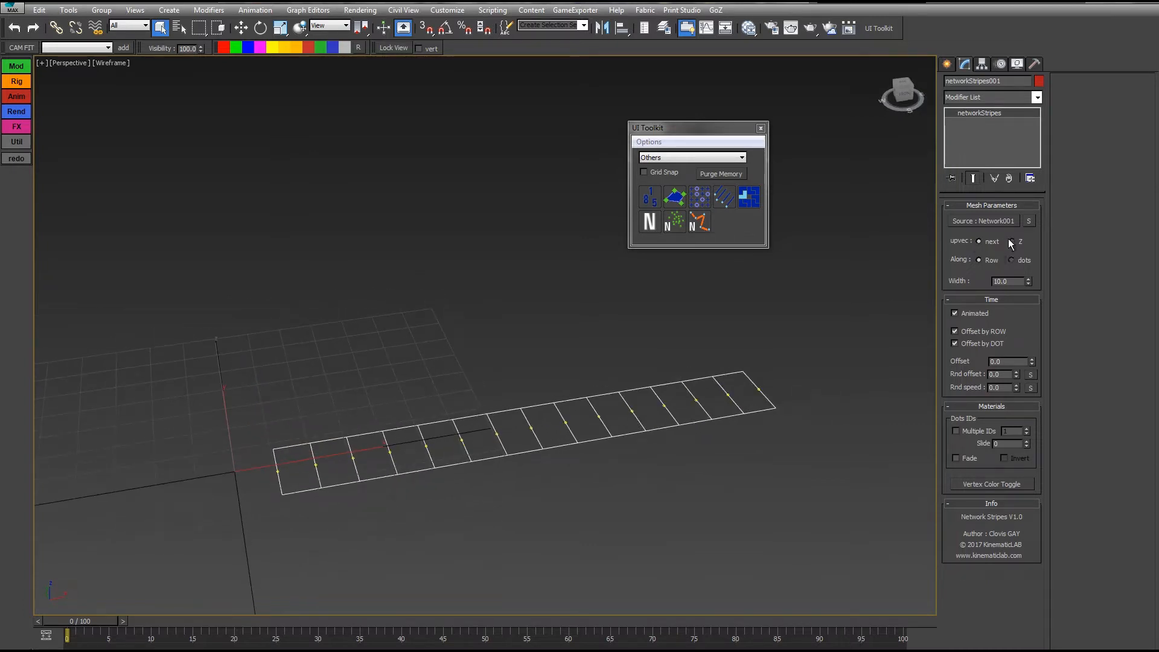
pyautogui.click(1012, 242)
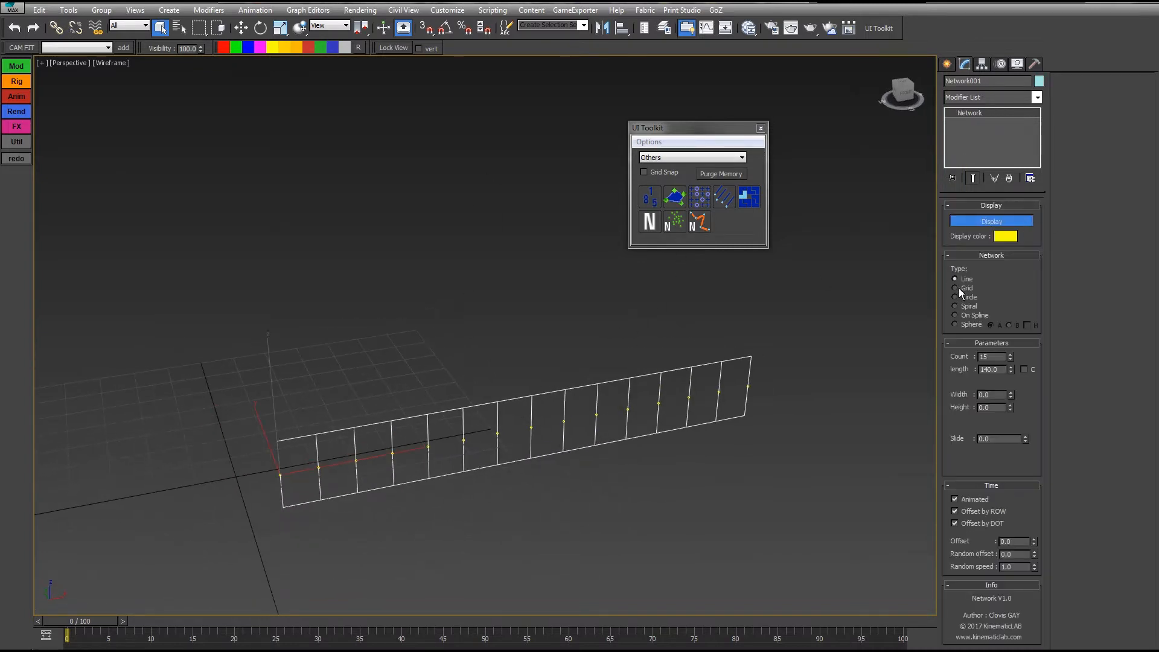
pyautogui.click(956, 297)
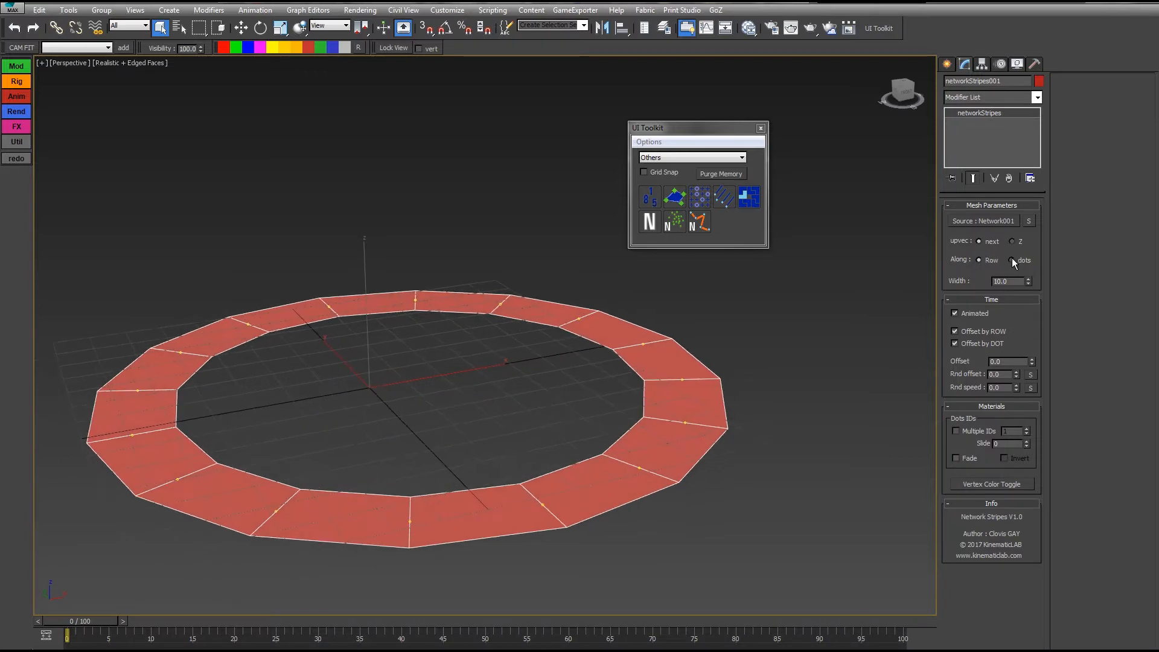
pyautogui.click(1013, 242)
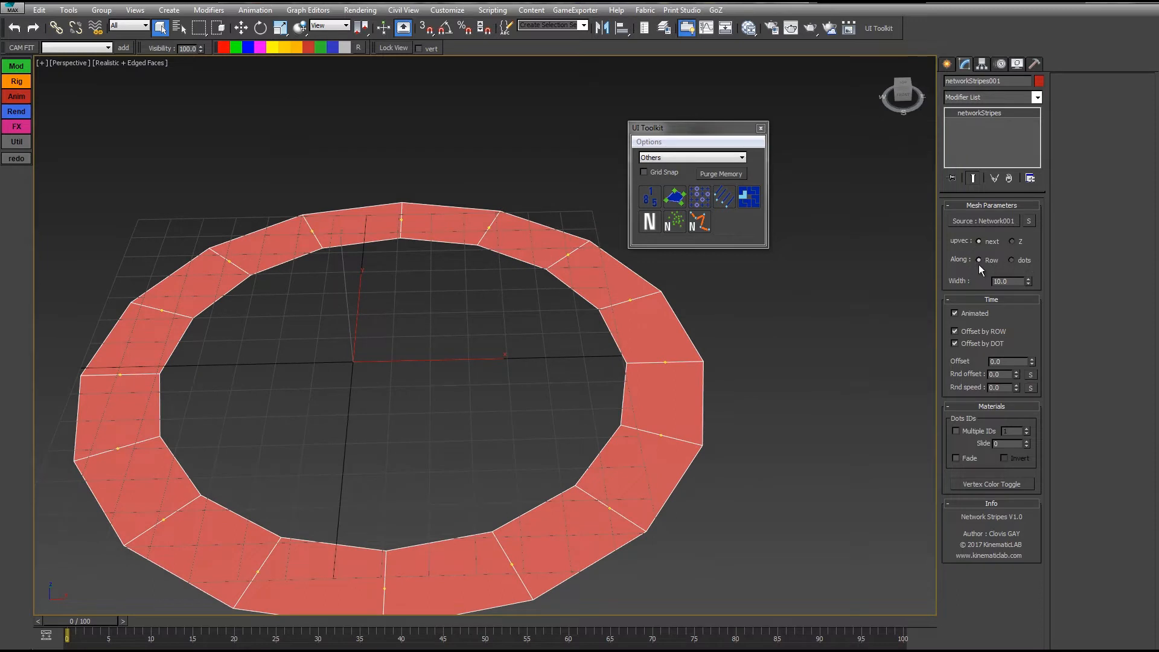
pyautogui.moveTo(882, 303)
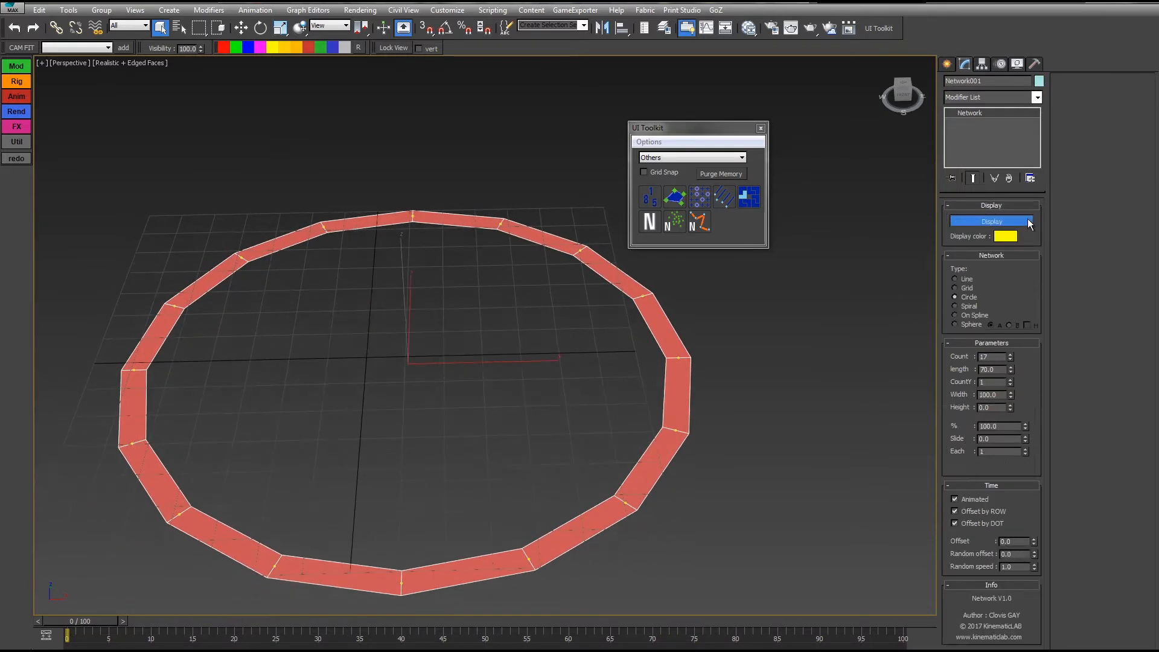
# Set Network001 back to Grid with stripe Width 3.2 running Along dots
pyautogui.click(956, 287)
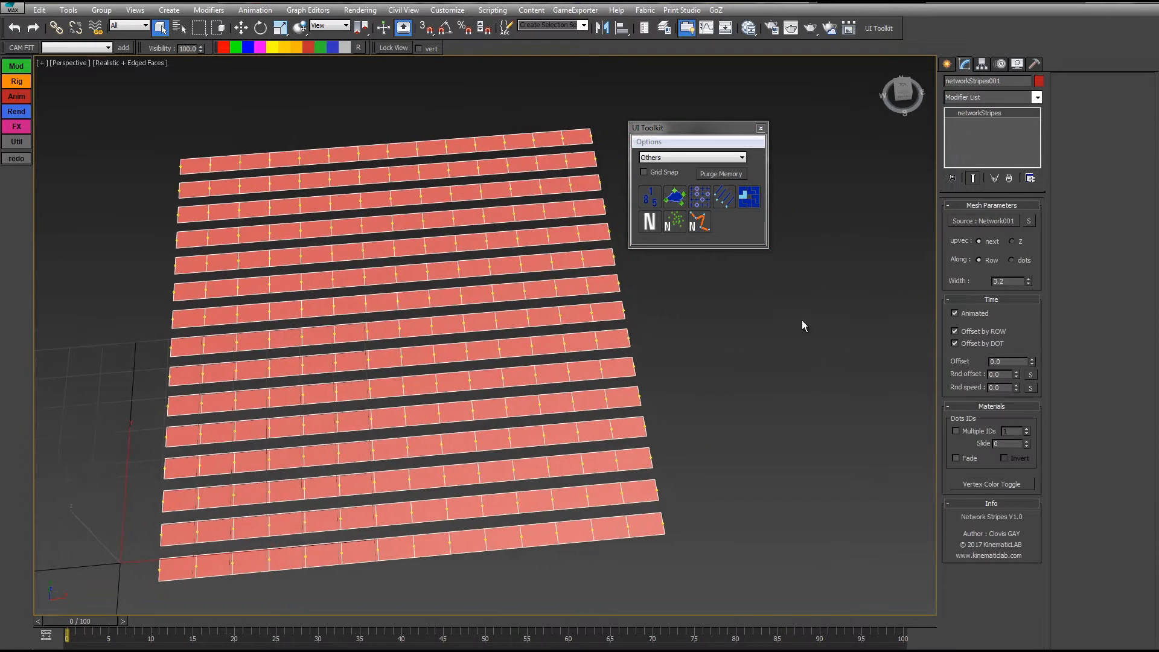
pyautogui.moveTo(240, 613)
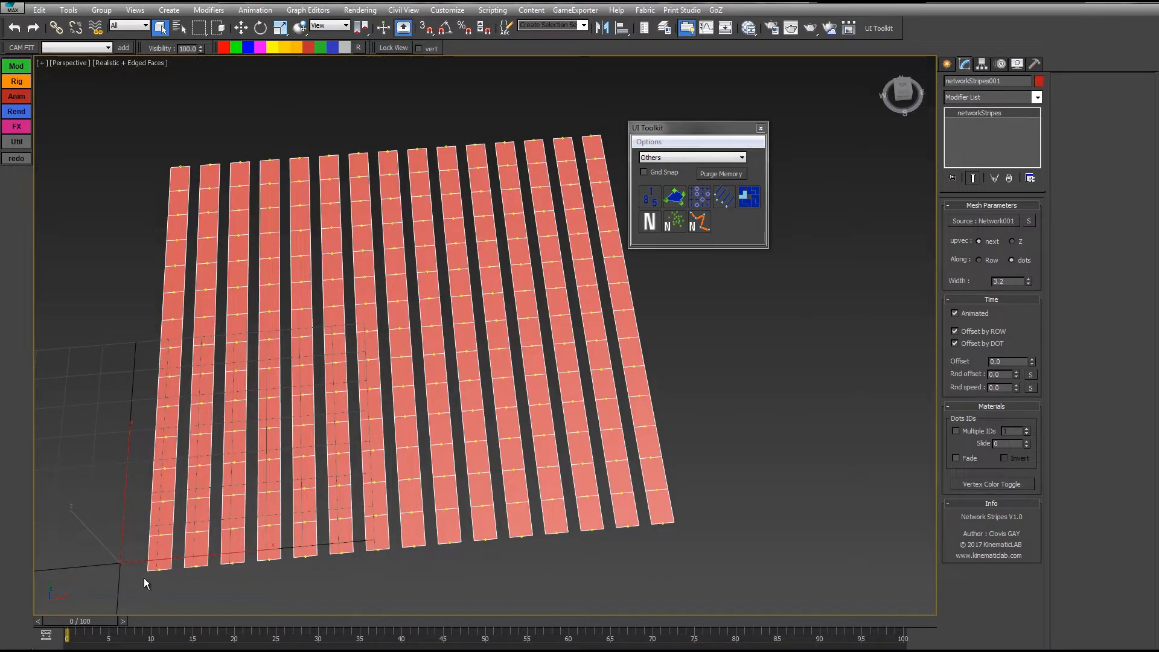
pyautogui.moveTo(982, 268)
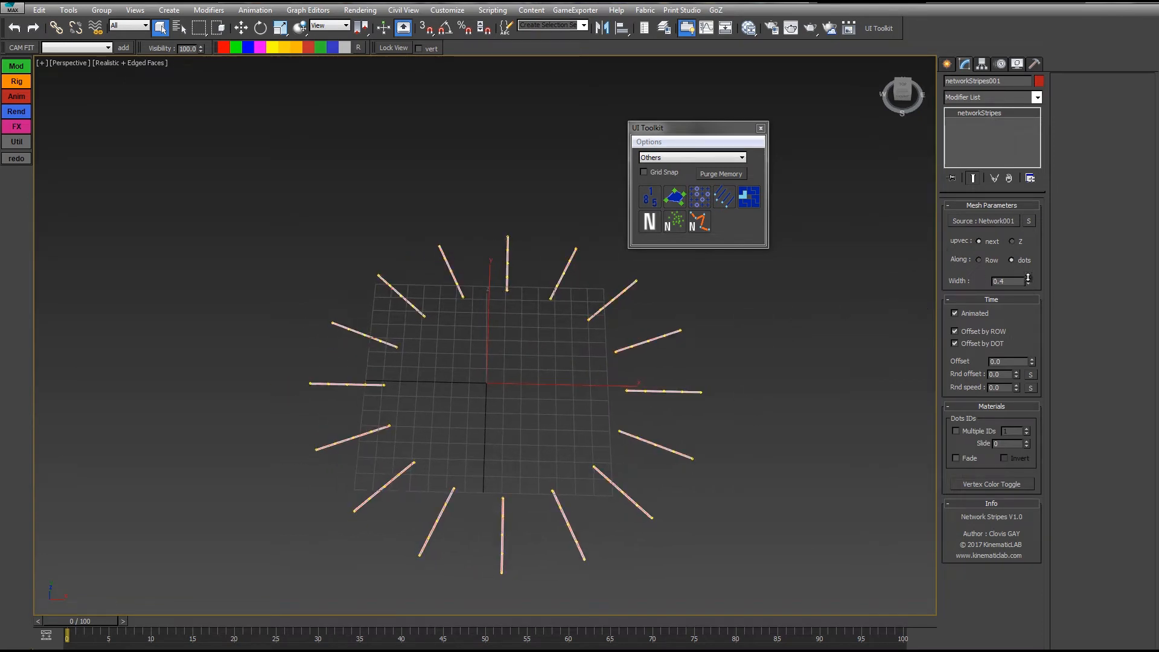
# Enable per-dot and per-row time offsets and scrub the animation to check the stripes
pyautogui.click(1026, 278)
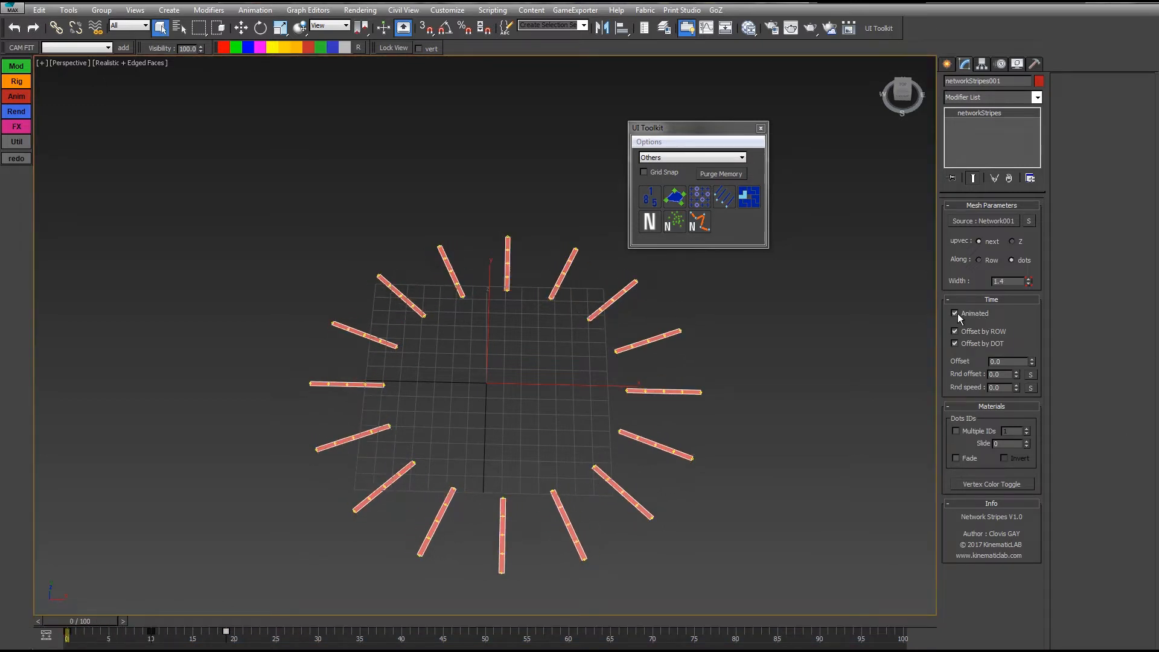
pyautogui.moveTo(65, 634); pyautogui.dragTo(292, 633)
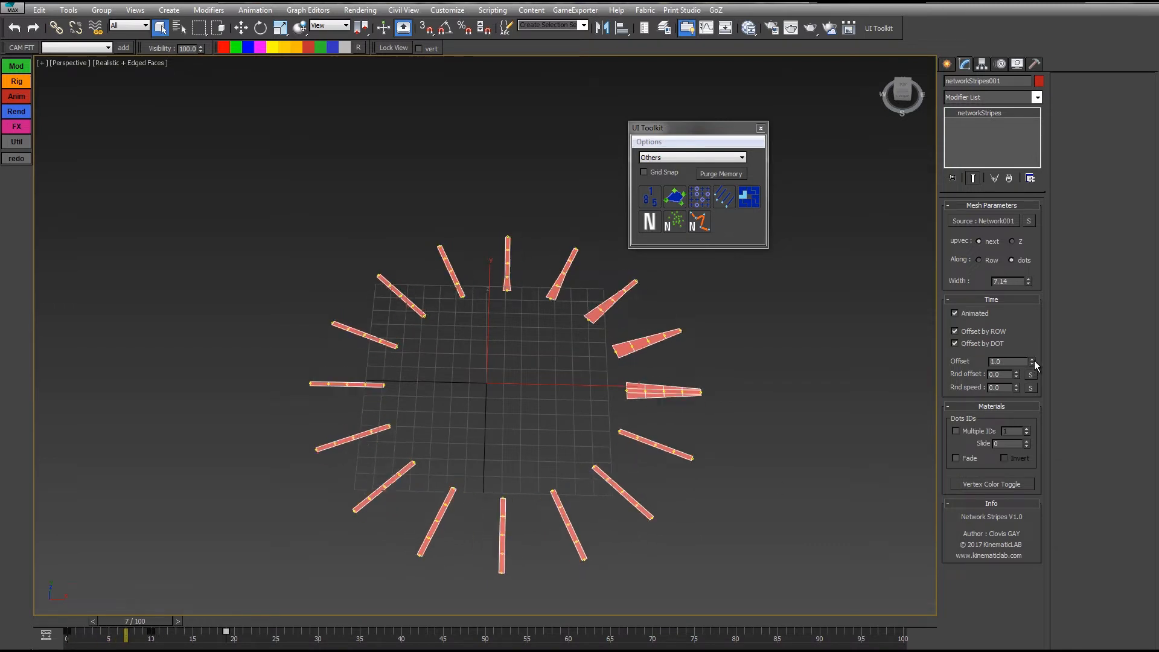
pyautogui.click(1030, 358)
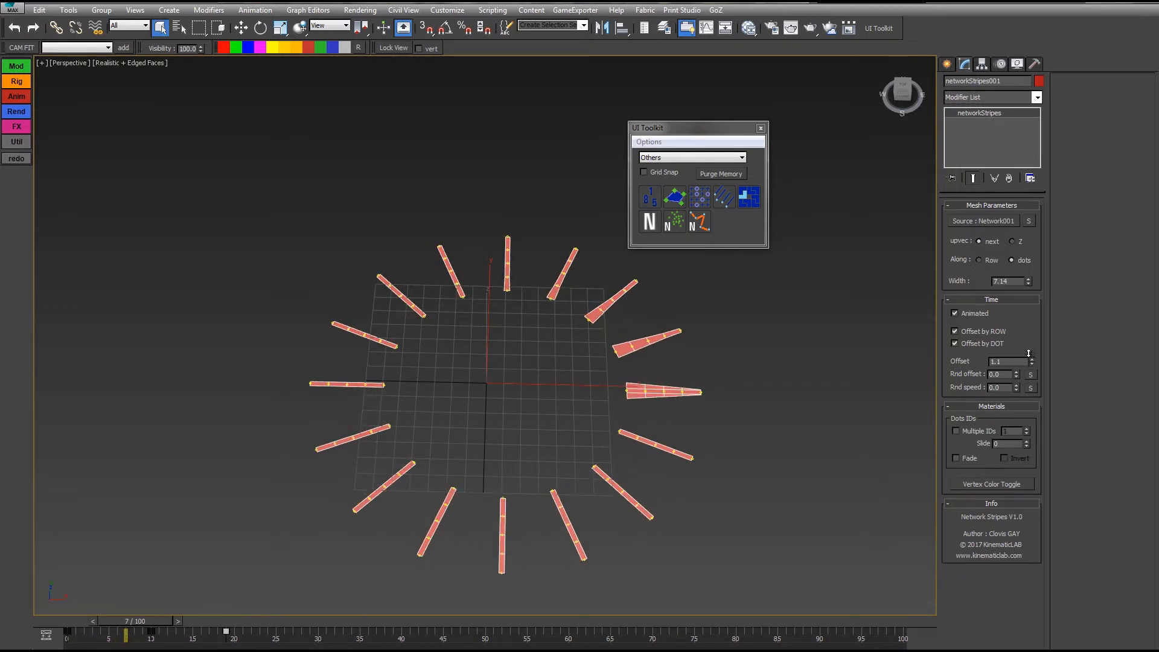
pyautogui.click(154, 620)
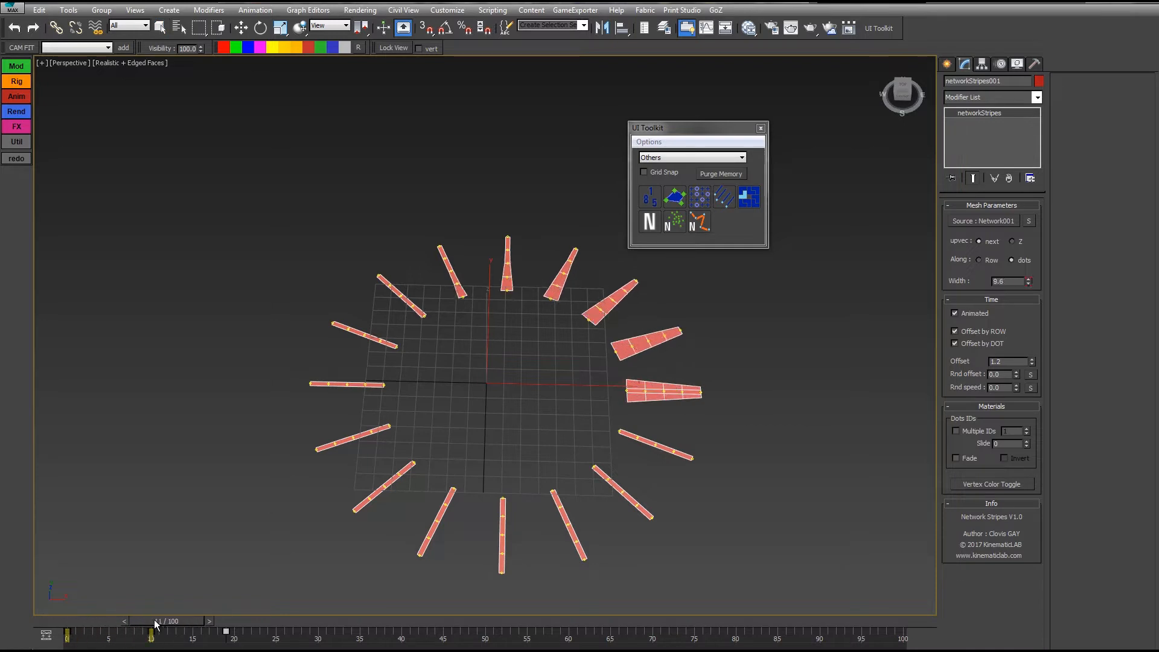
pyautogui.moveTo(152, 631); pyautogui.dragTo(266, 631)
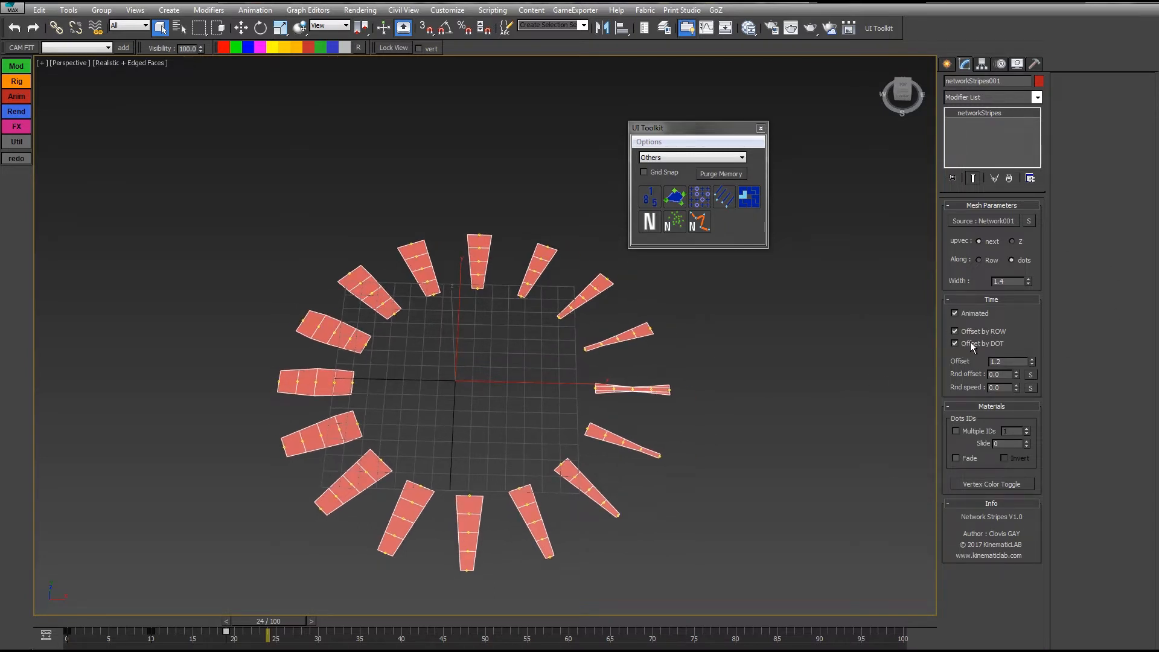
pyautogui.click(955, 331)
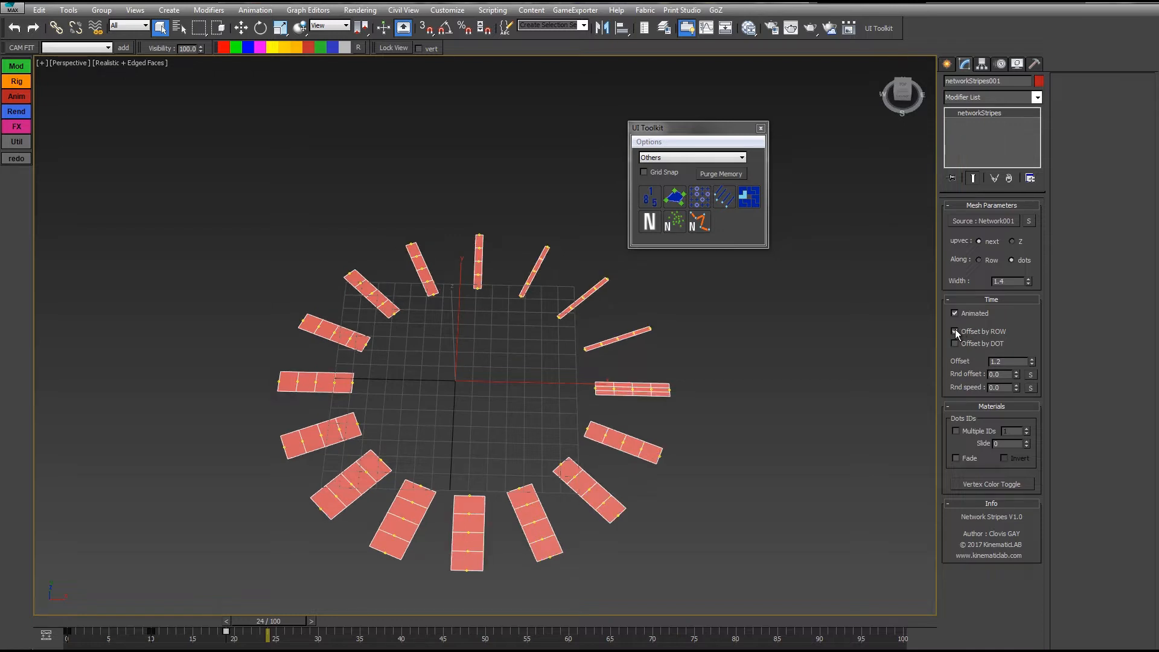
pyautogui.click(955, 331)
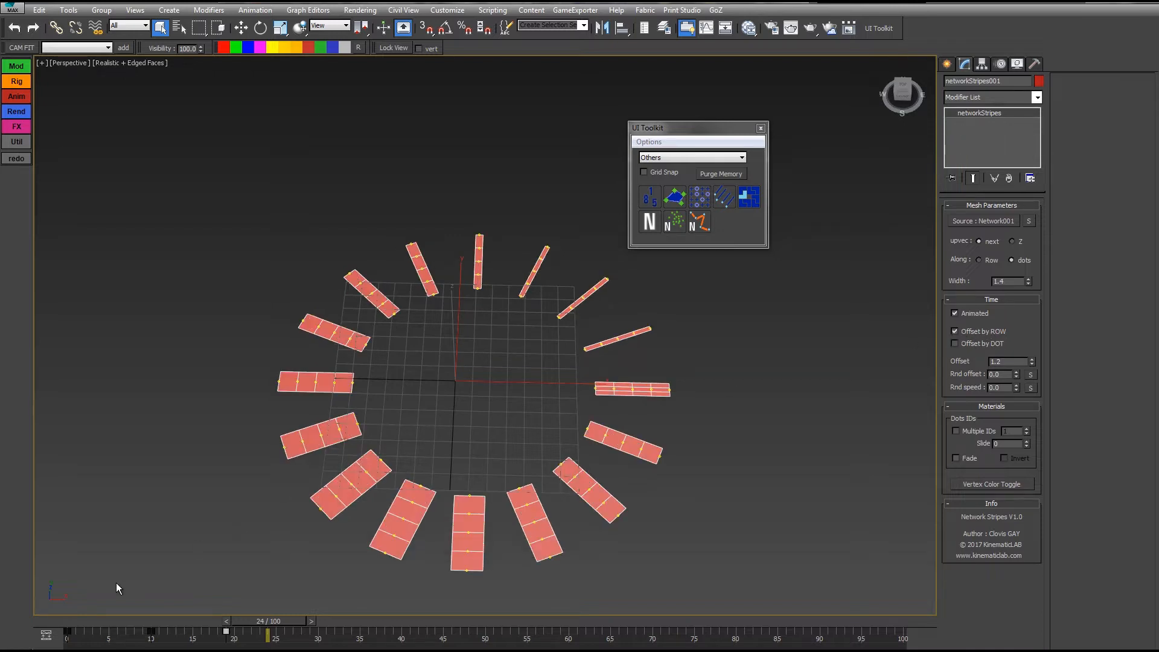
# Offset stripe timing by dot and row together and return Width to 1.4
pyautogui.moveTo(263, 630); pyautogui.dragTo(245, 631)
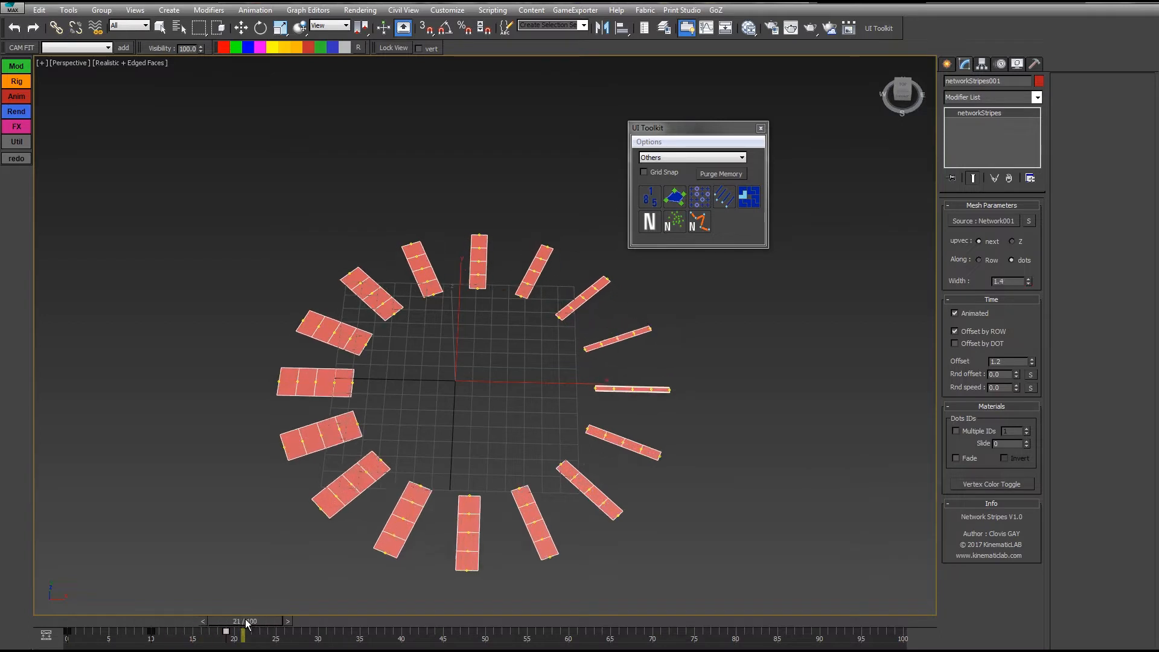
pyautogui.moveTo(245, 631); pyautogui.dragTo(275, 631)
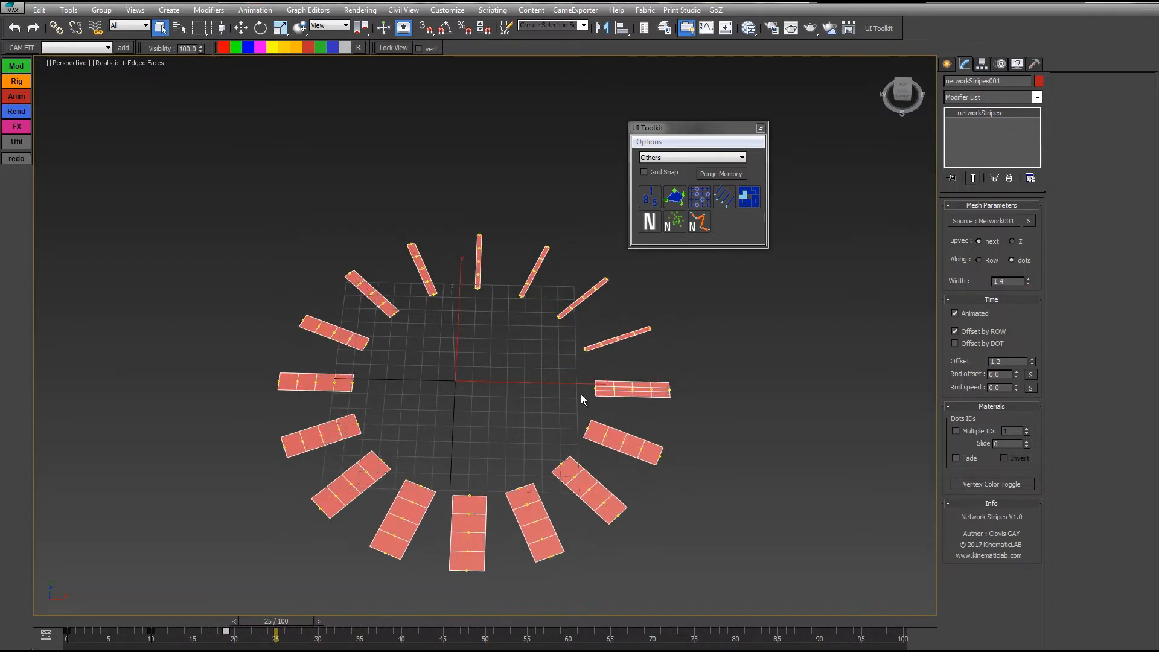
pyautogui.click(326, 621)
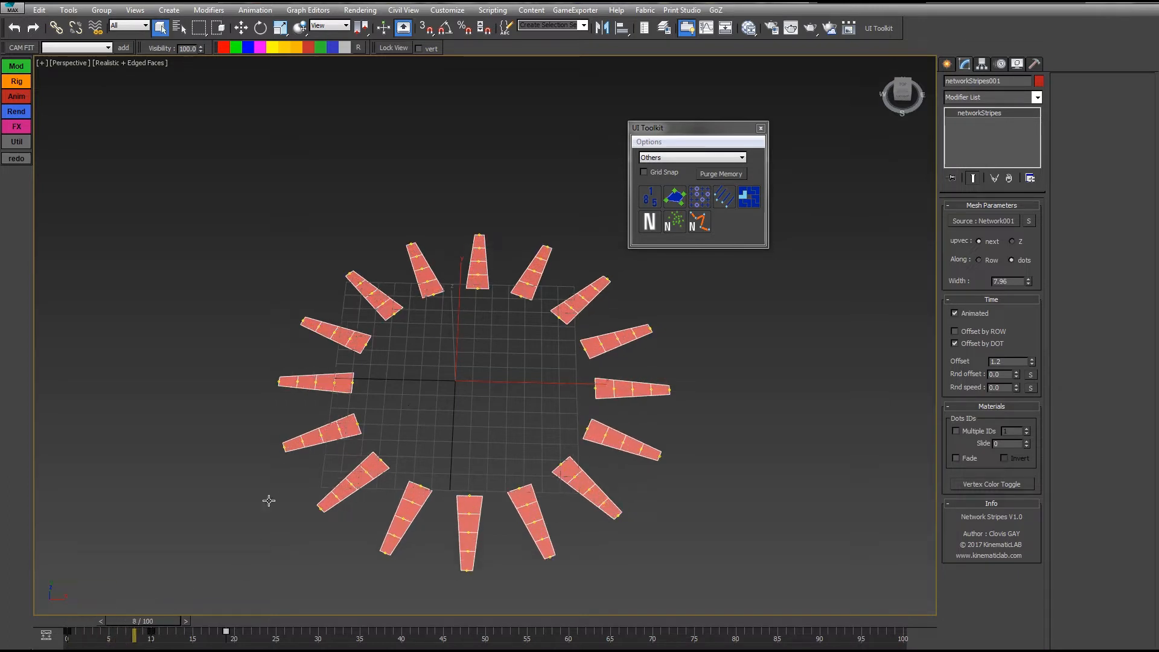
pyautogui.moveTo(132, 634); pyautogui.dragTo(251, 634)
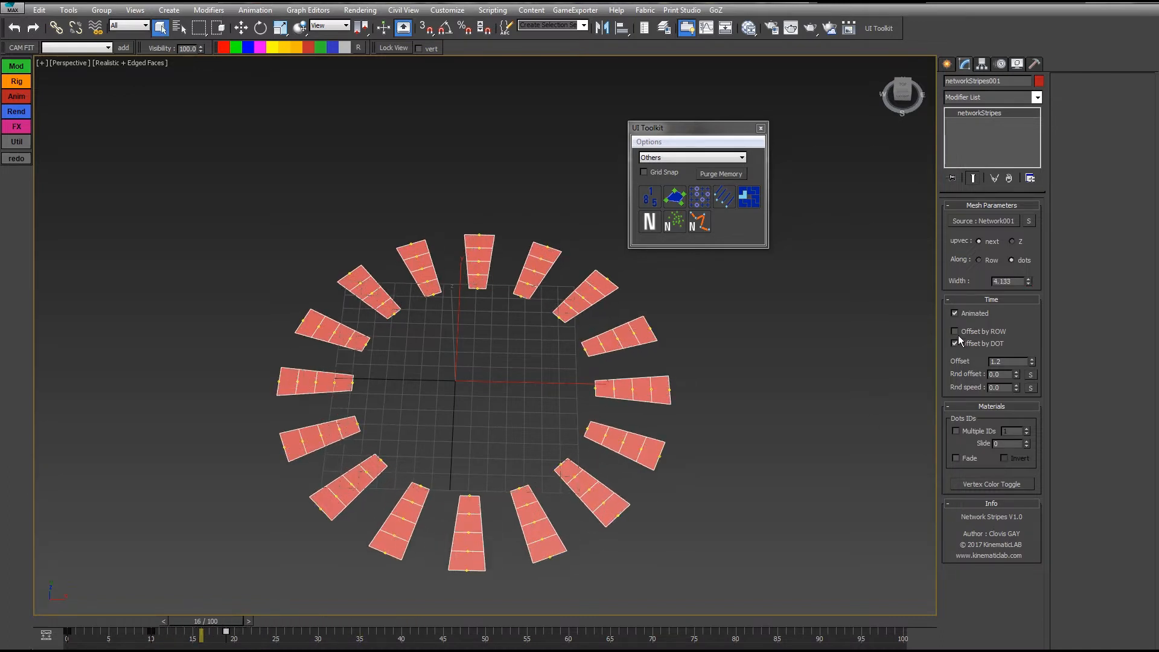
pyautogui.click(955, 331)
pyautogui.write('1.4')
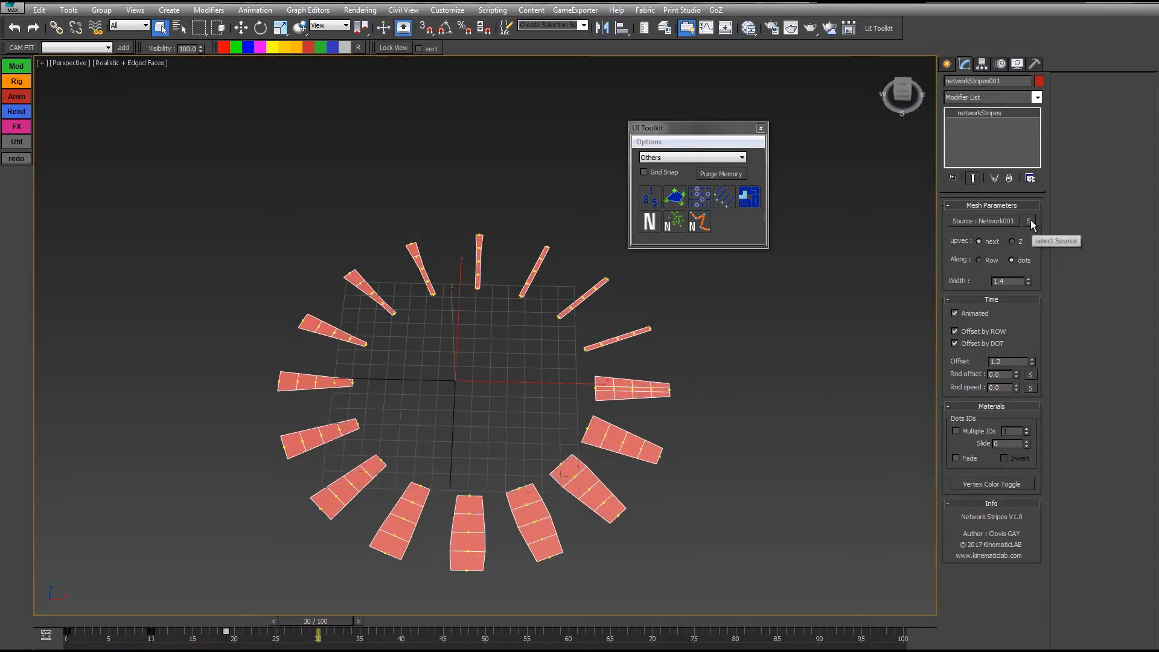
# Pick source Network001, set it to Grid, and re-enable Offset by ROW and DOT
pyautogui.click(1030, 220)
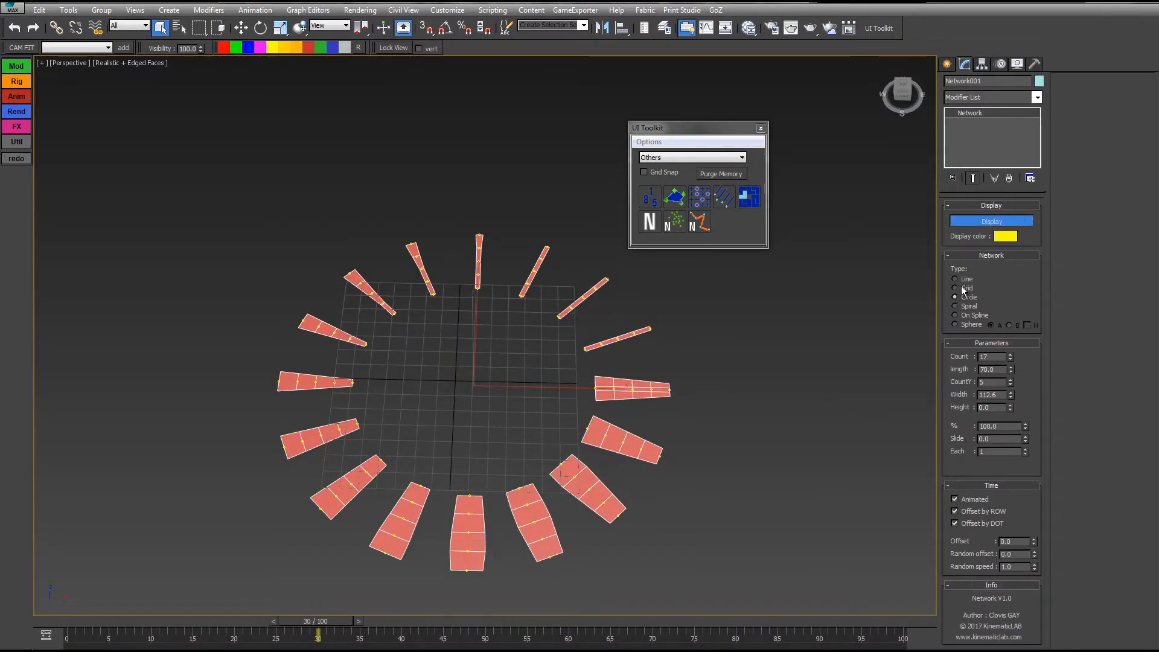
pyautogui.click(956, 287)
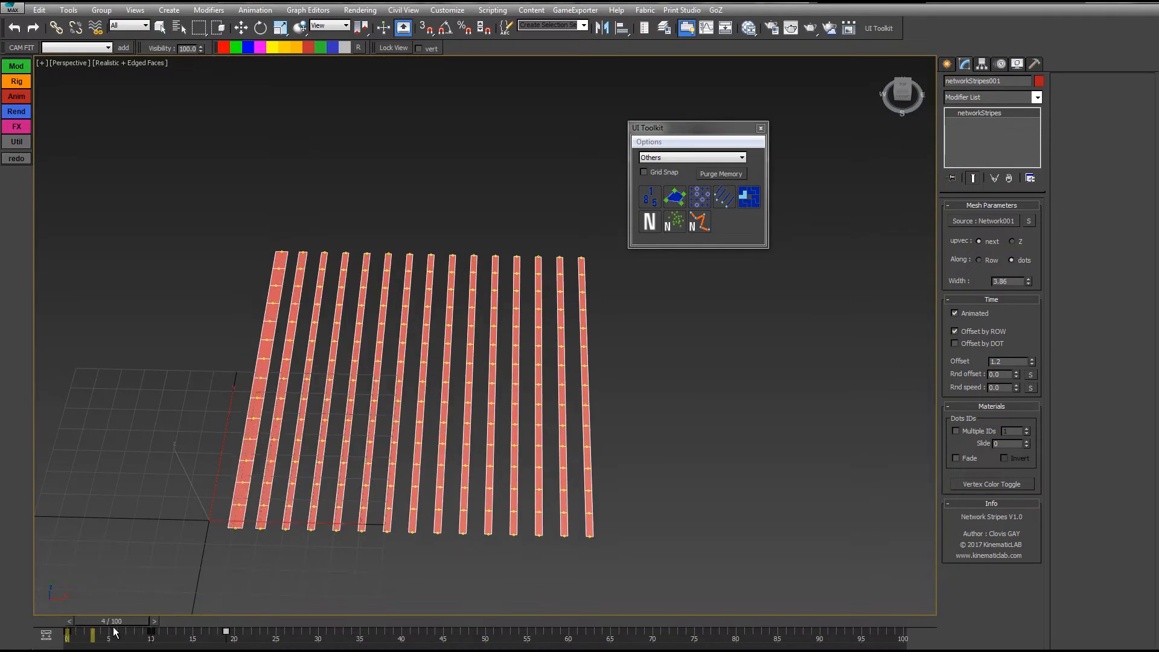
pyautogui.moveTo(92, 634); pyautogui.dragTo(384, 633)
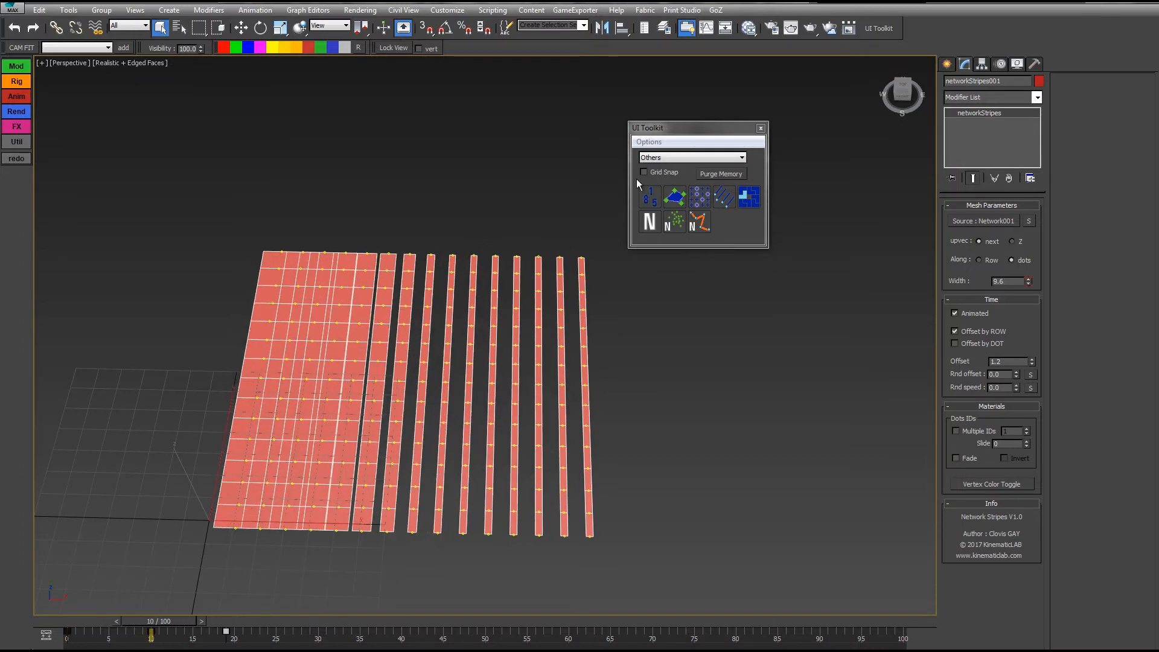
pyautogui.click(954, 344)
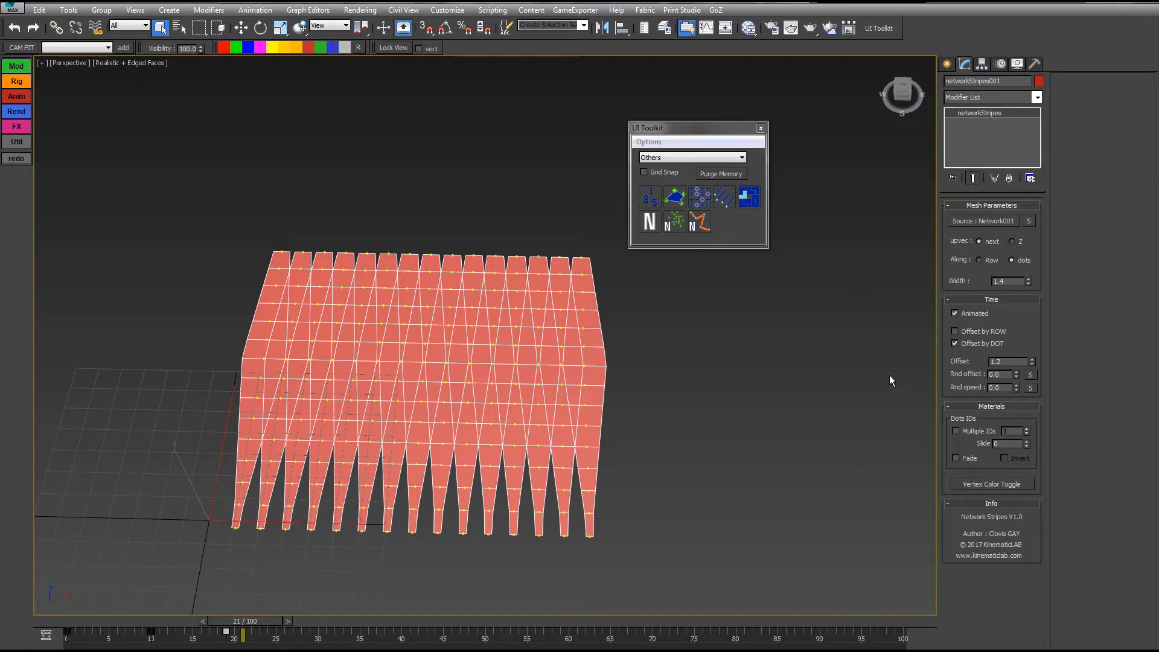
pyautogui.click(955, 331)
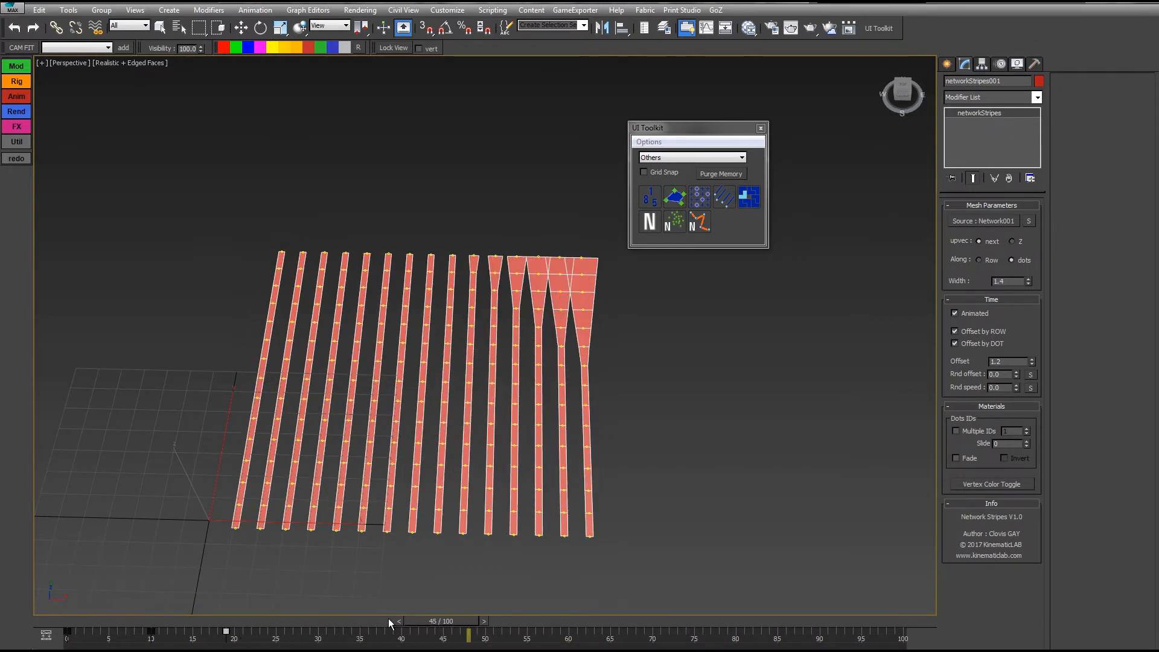
# Set stripe time Offset 0.5 and a random speed value, scrubbing frames to preview
pyautogui.moveTo(469, 633); pyautogui.dragTo(294, 634)
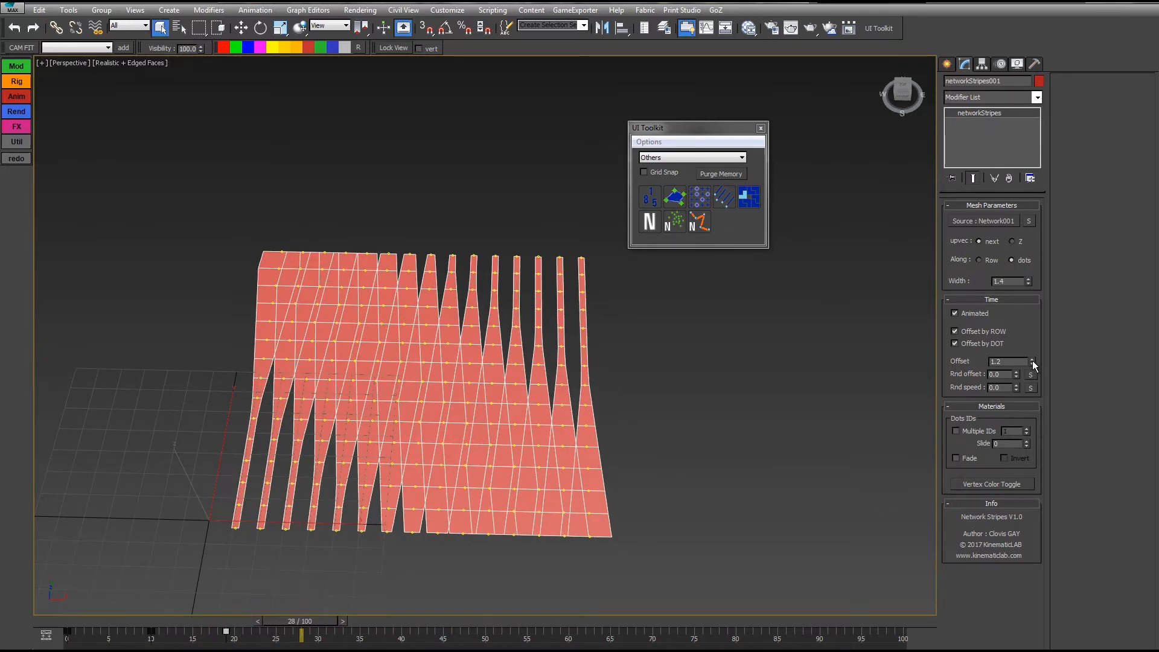
pyautogui.click(1034, 359)
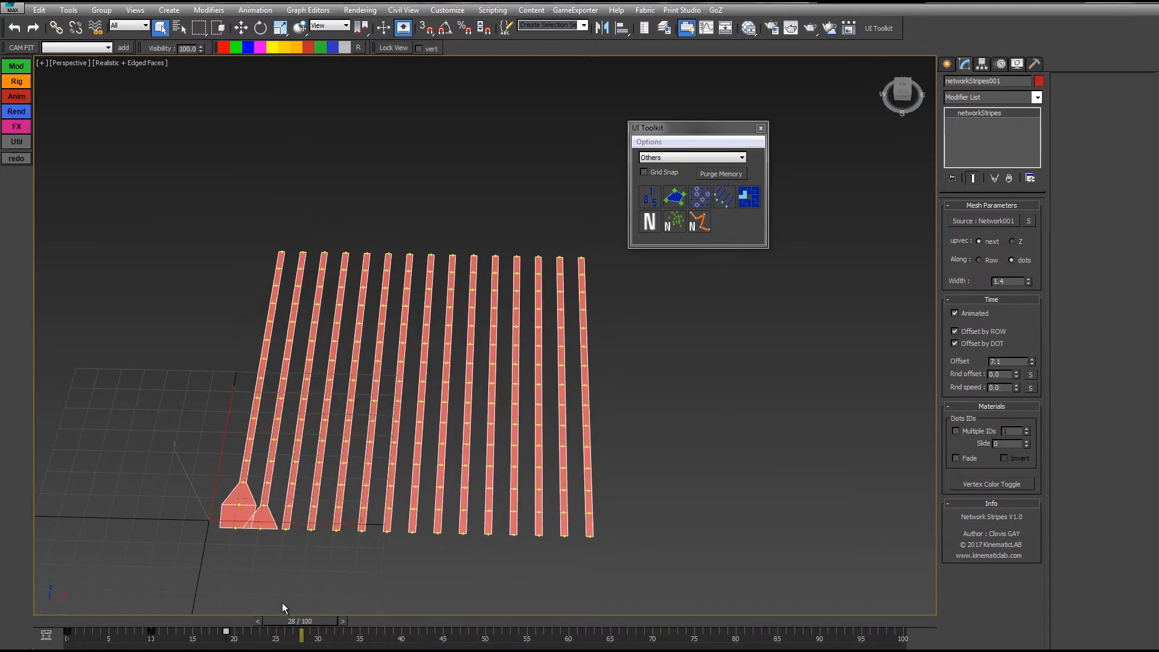
pyautogui.moveTo(301, 632); pyautogui.dragTo(636, 632)
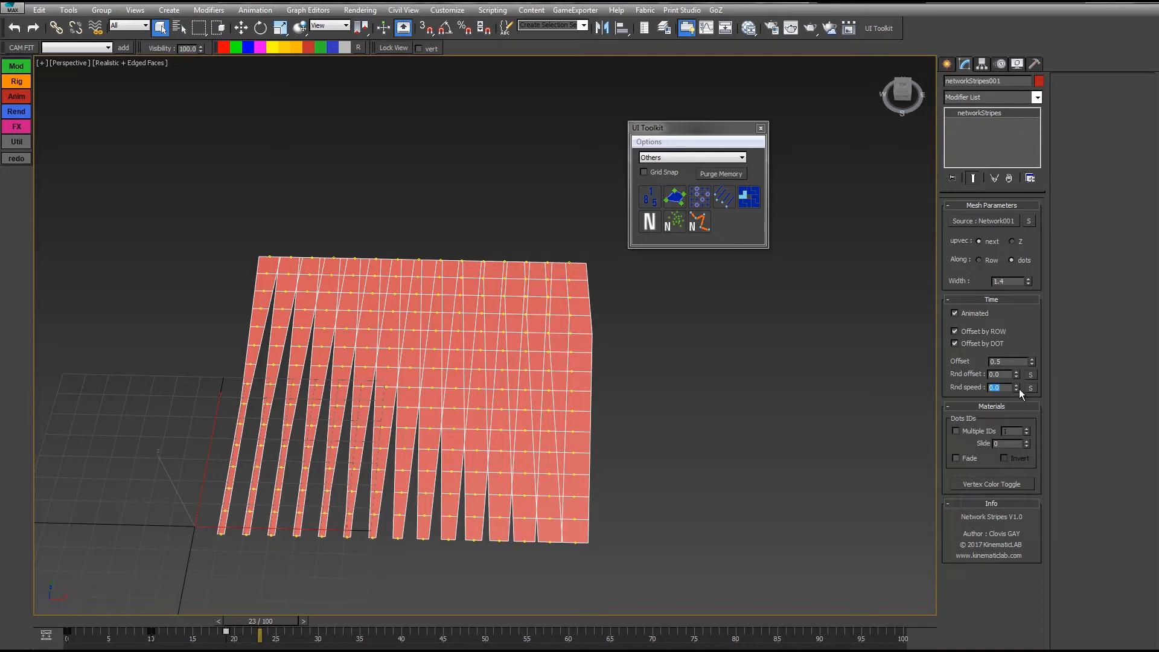
pyautogui.write('2.0')
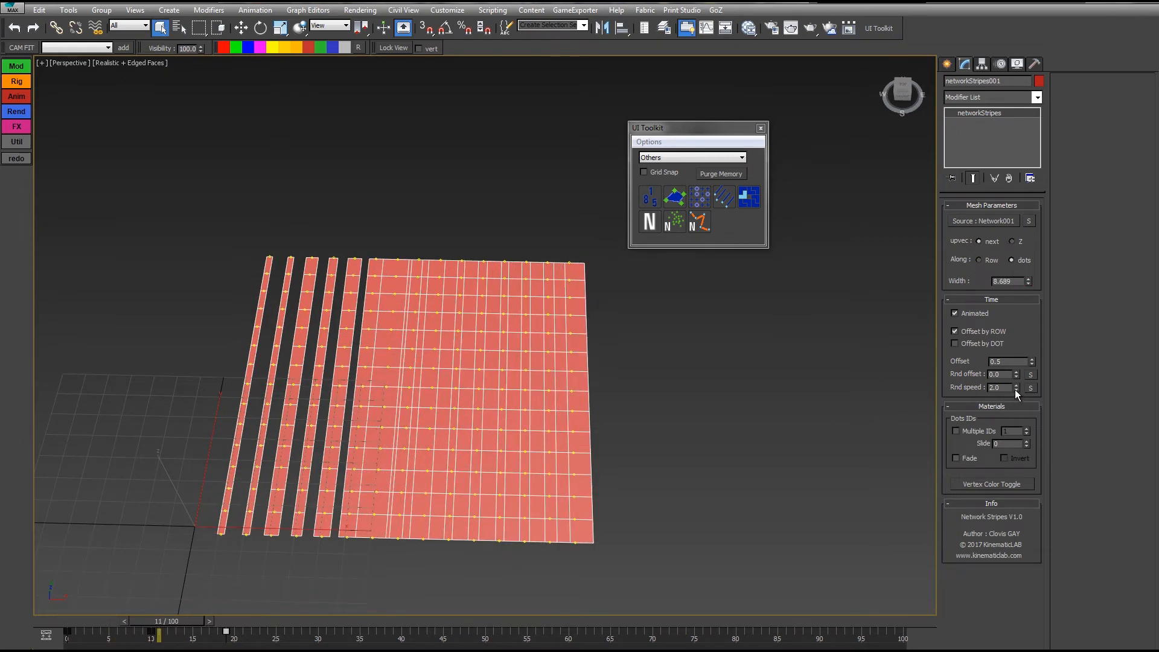
# Set Rnd speed 1.3, Rnd offset 26.2 and Width 2.12, previewing the randomised motion
pyautogui.moveTo(157, 635); pyautogui.dragTo(126, 635)
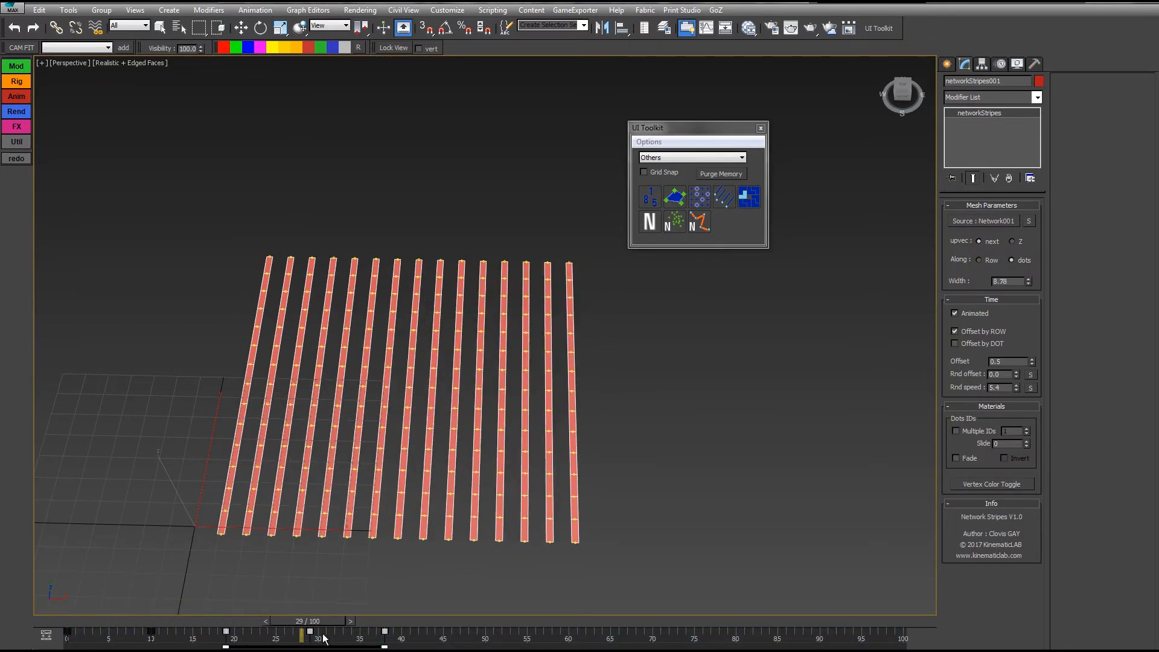
pyautogui.moveTo(316, 633); pyautogui.dragTo(157, 633)
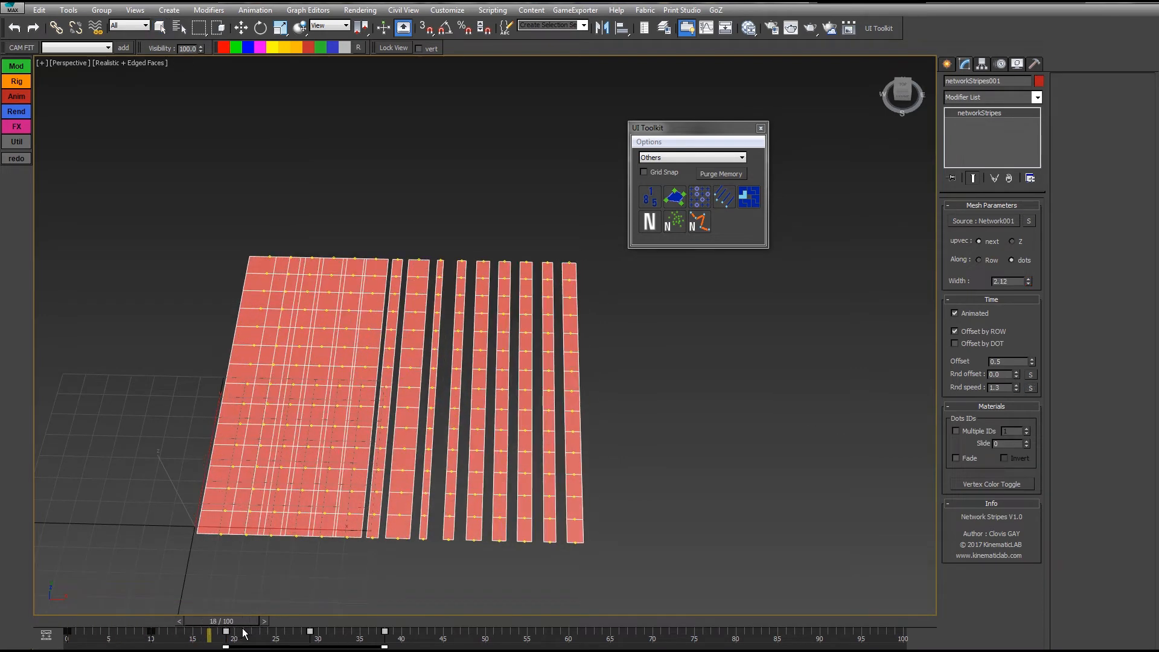
pyautogui.moveTo(209, 634); pyautogui.dragTo(308, 634)
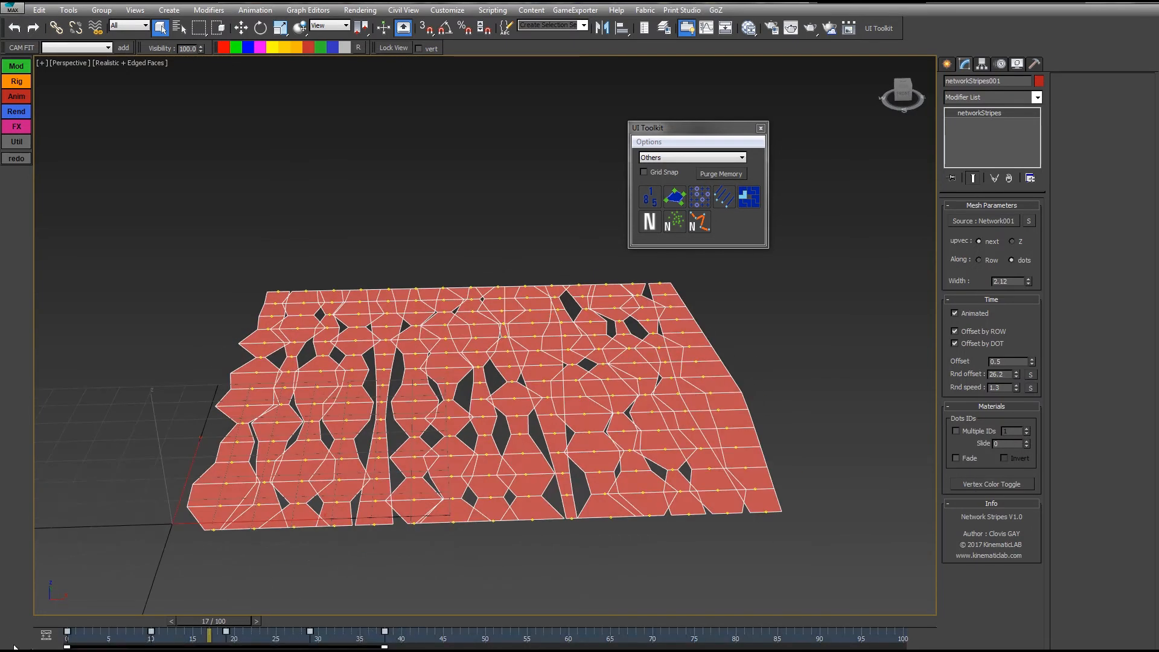
pyautogui.click(68, 634)
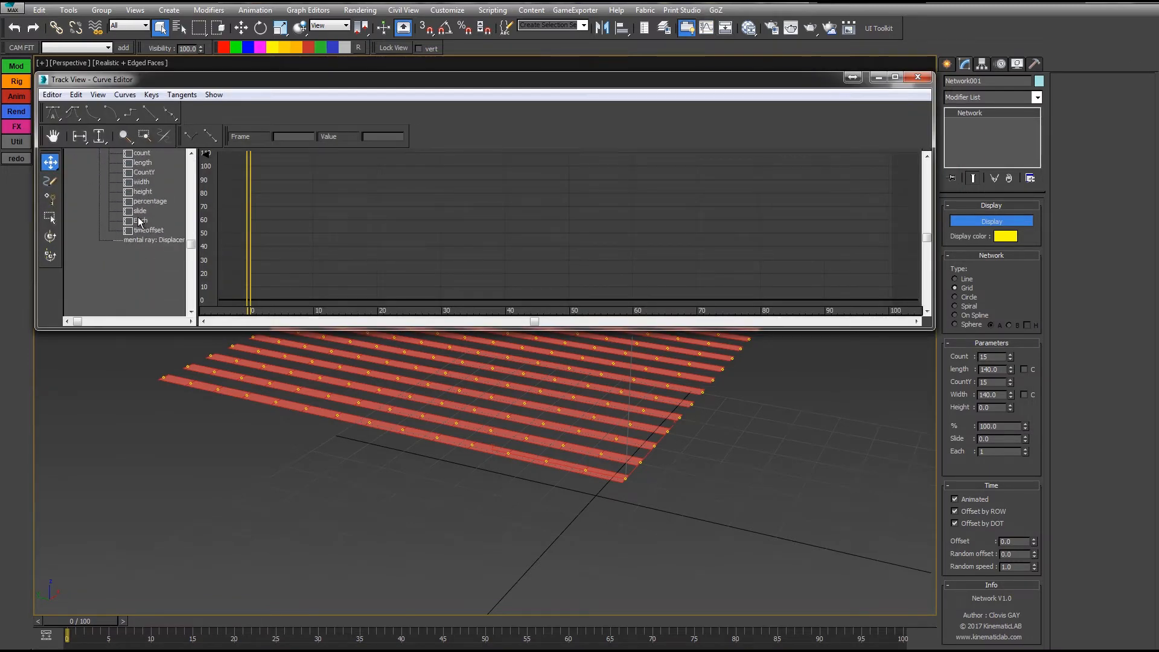
# Assign a Noise Float controller to Network001 height, Frequency 0.05, Strength 50.85, Fractal off
pyautogui.click(141, 192)
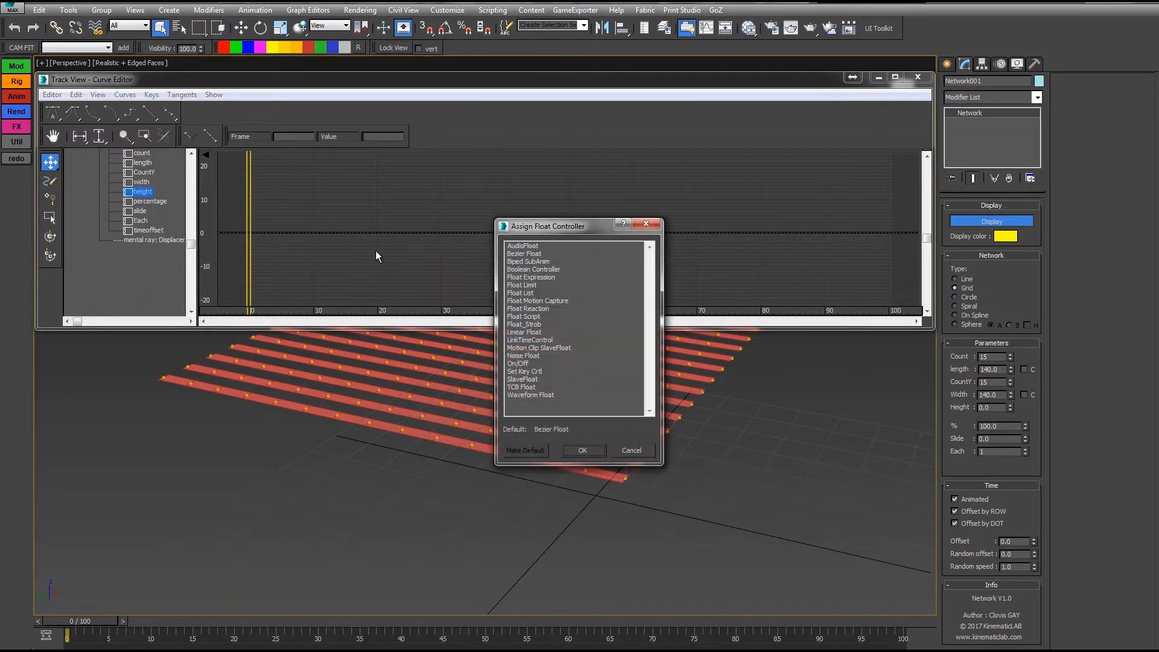
pyautogui.click(582, 450)
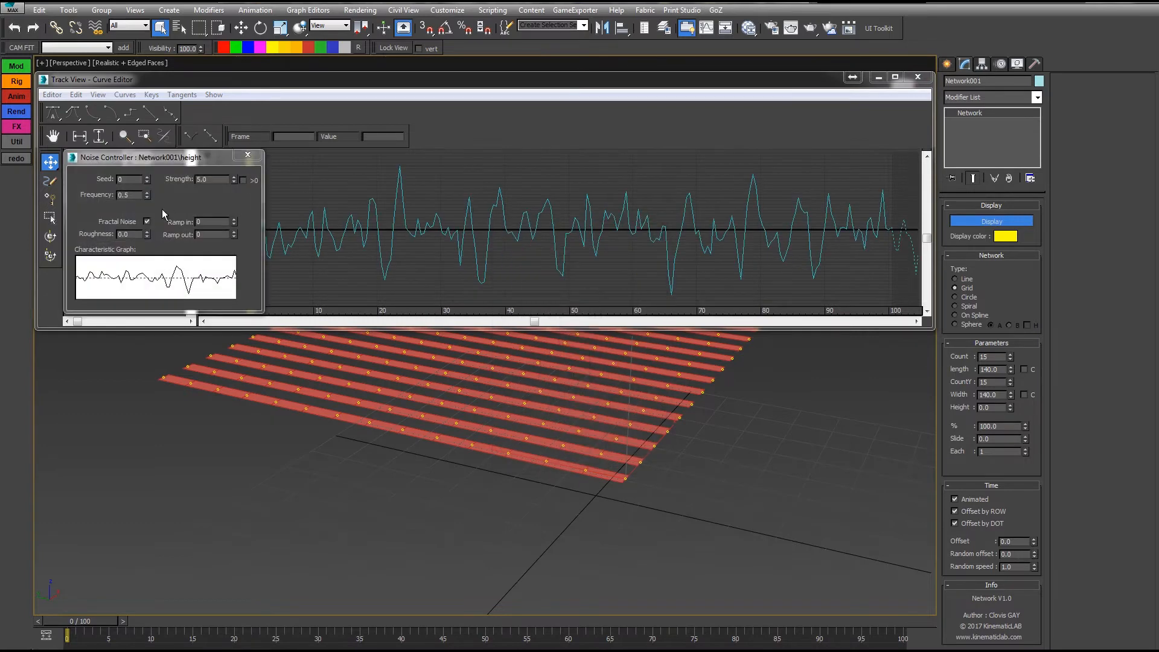
pyautogui.click(147, 221)
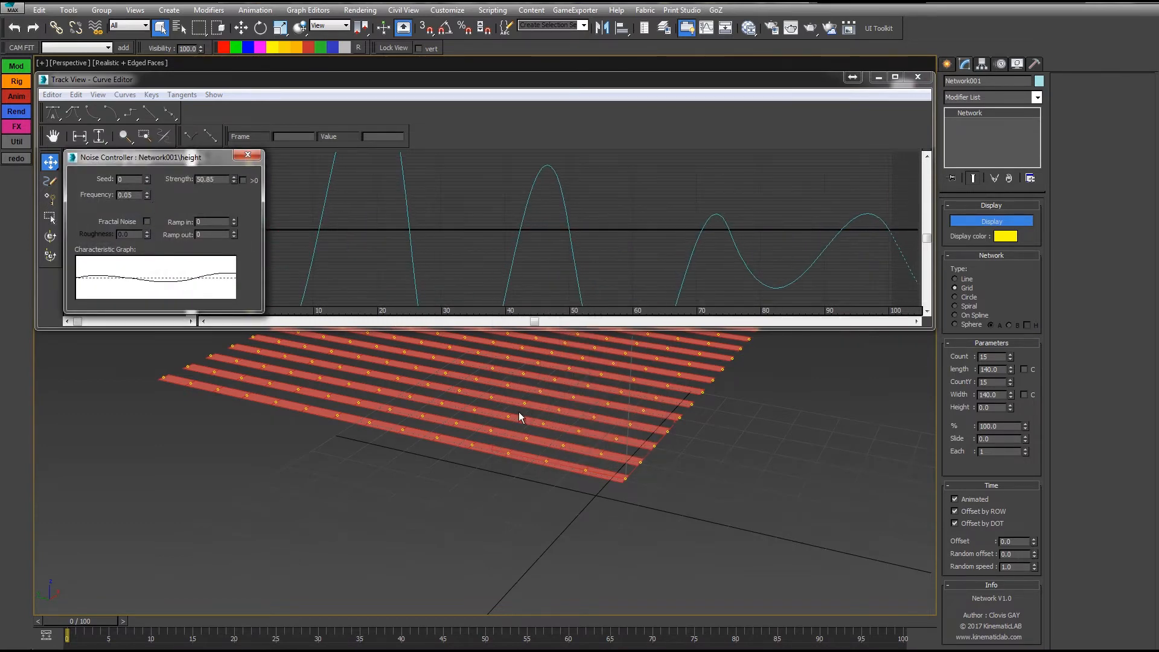
pyautogui.moveTo(70, 636); pyautogui.dragTo(436, 636)
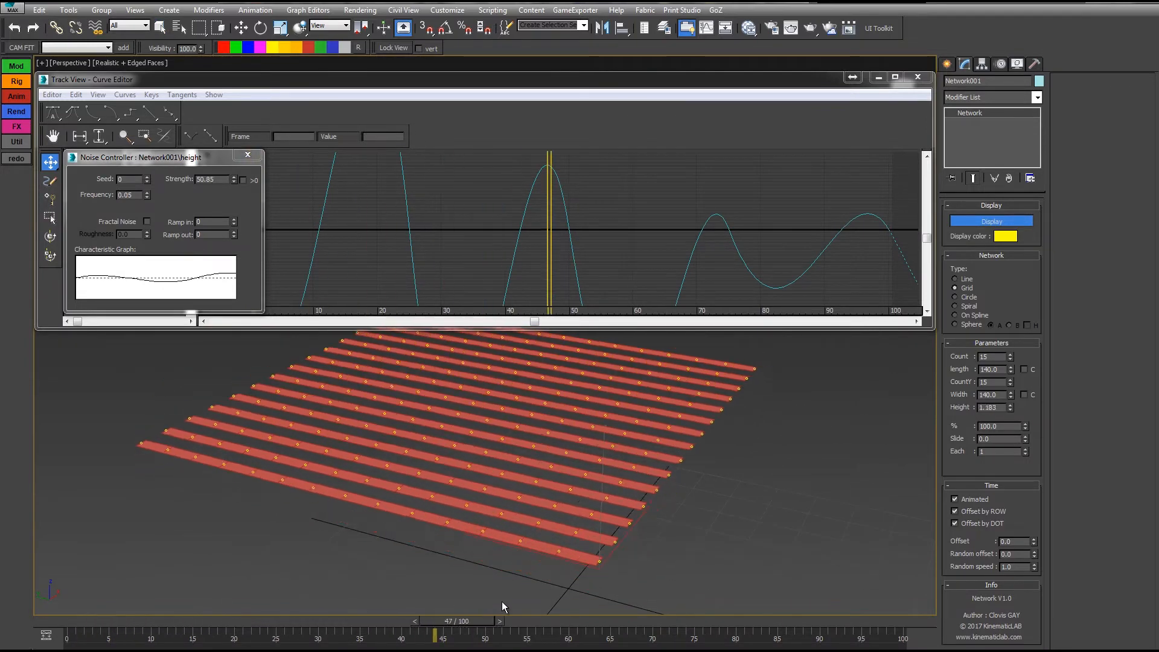
pyautogui.moveTo(434, 636); pyautogui.dragTo(209, 636)
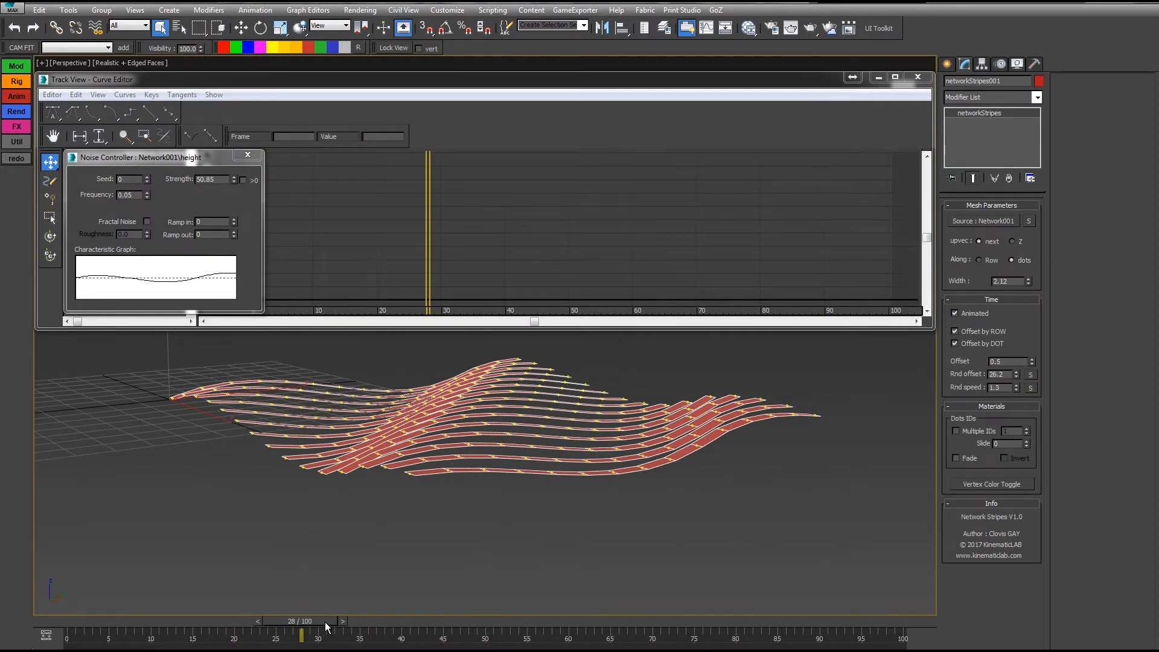
# Set the network Type to Circle and scrub frames to watch the stripes undulate
pyautogui.moveTo(300, 634); pyautogui.dragTo(509, 634)
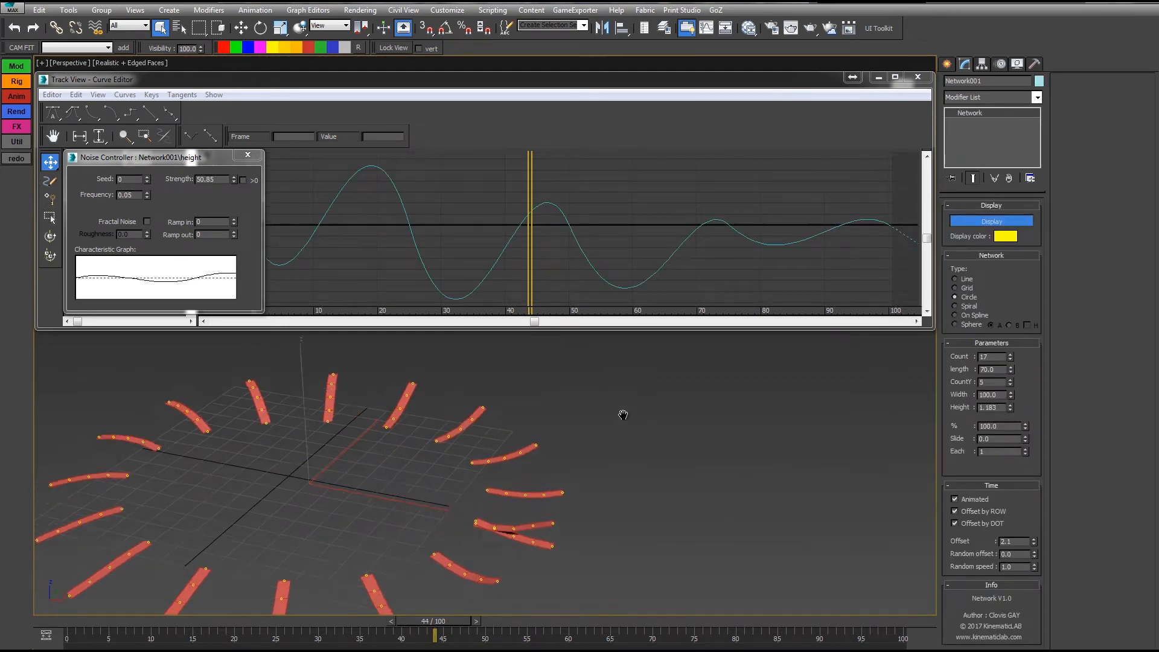
pyautogui.moveTo(436, 633); pyautogui.dragTo(152, 633)
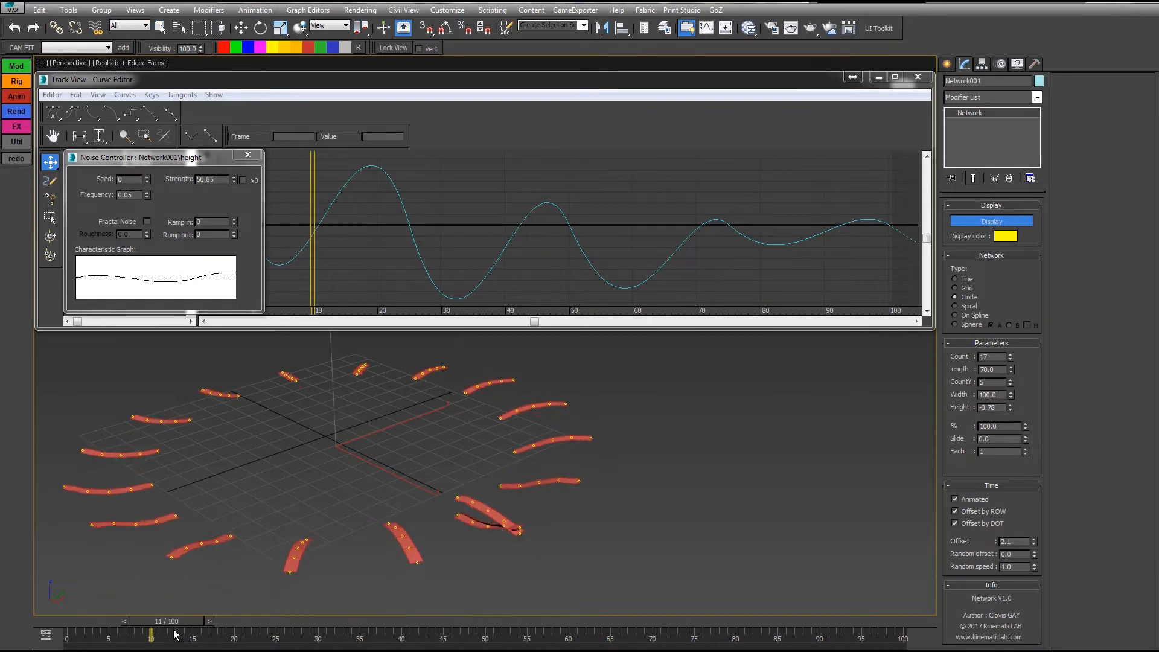
pyautogui.moveTo(151, 634); pyautogui.dragTo(402, 634)
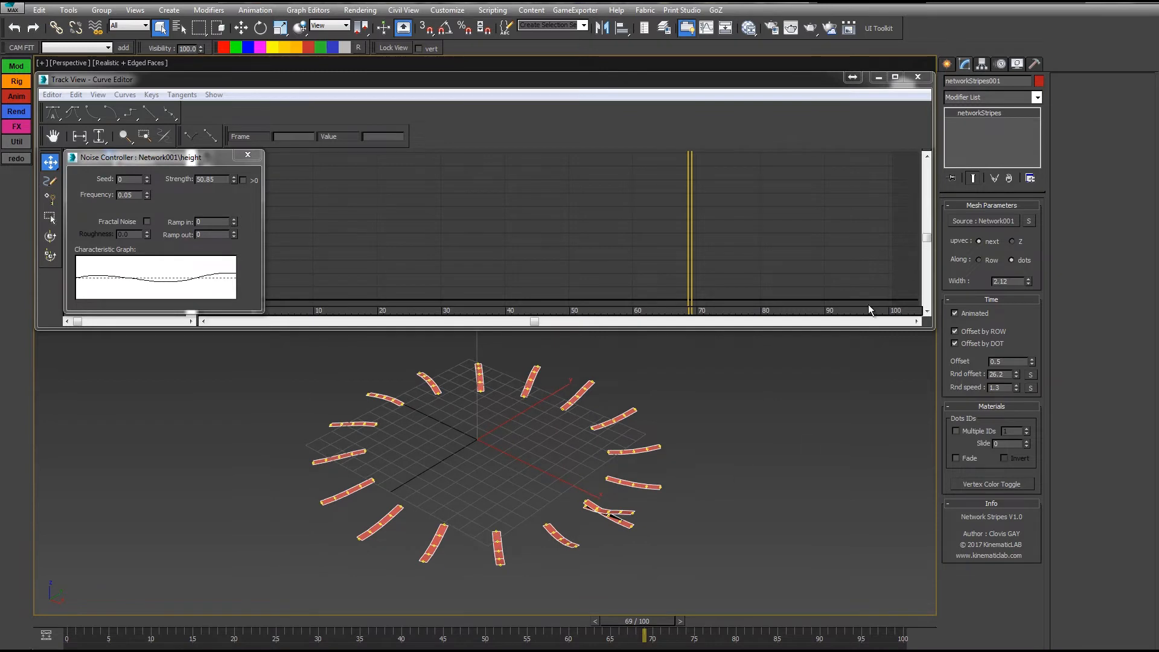
# Create Material #36 and wire it into slot 1 of Multi/Sub-Object Material #35
pyautogui.click(246, 154)
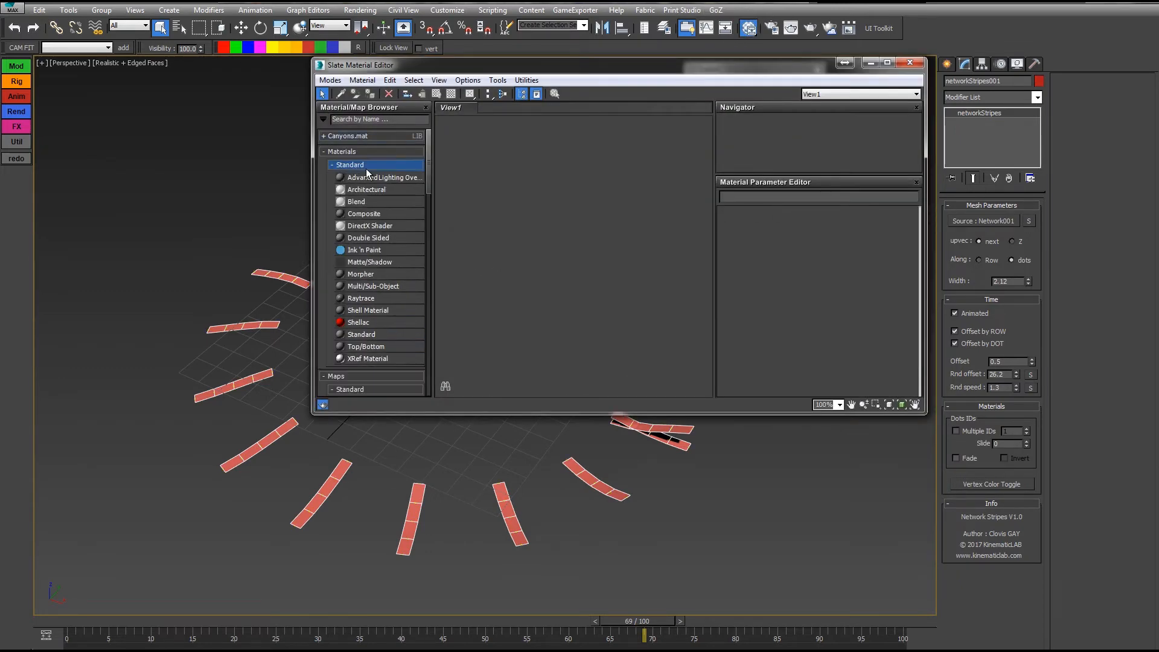
pyautogui.doubleClick(373, 286)
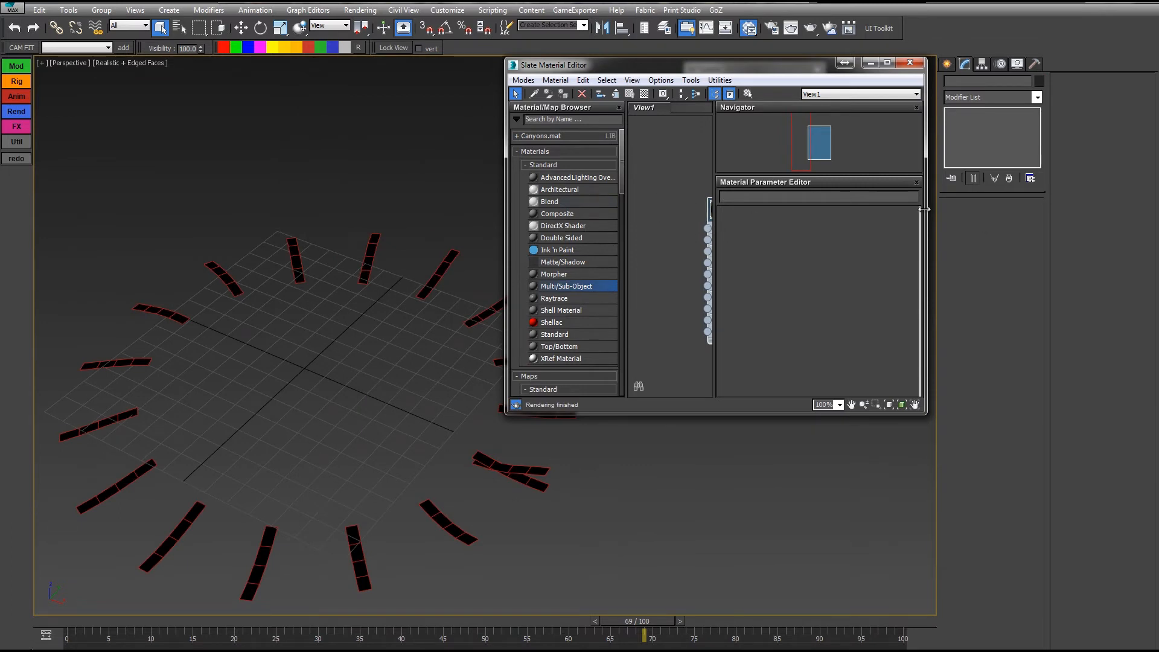
pyautogui.doubleClick(566, 286)
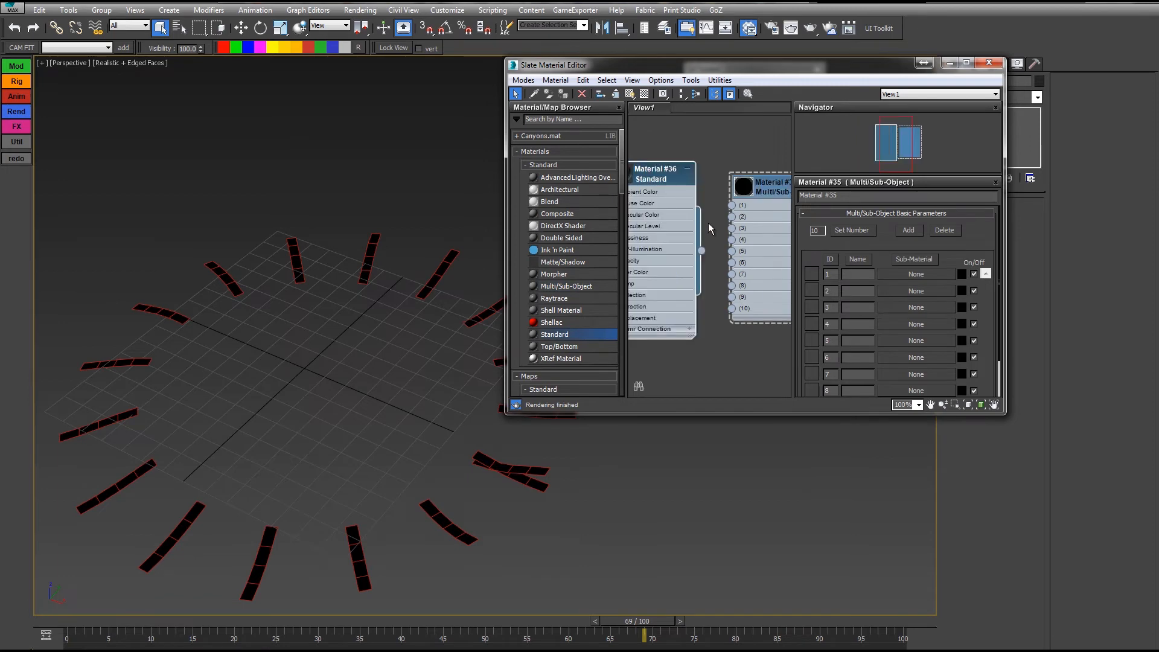
pyautogui.moveTo(696, 177); pyautogui.dragTo(731, 206)
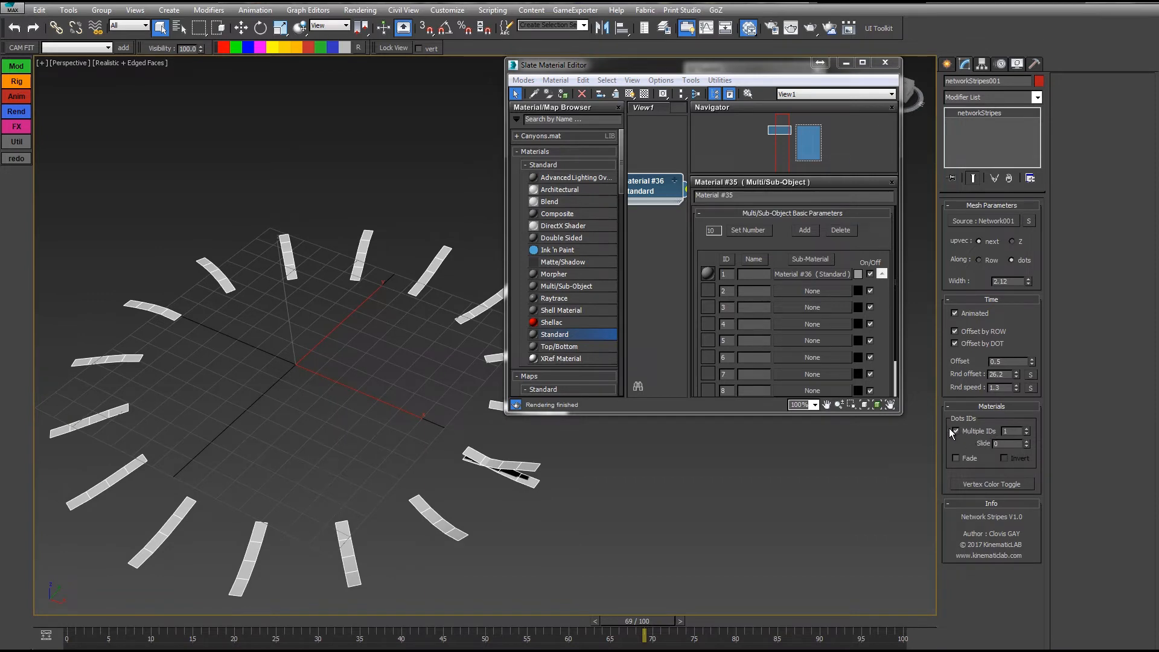
# Enable Multiple IDs on networkStripes and set the count to 5
pyautogui.click(1026, 429)
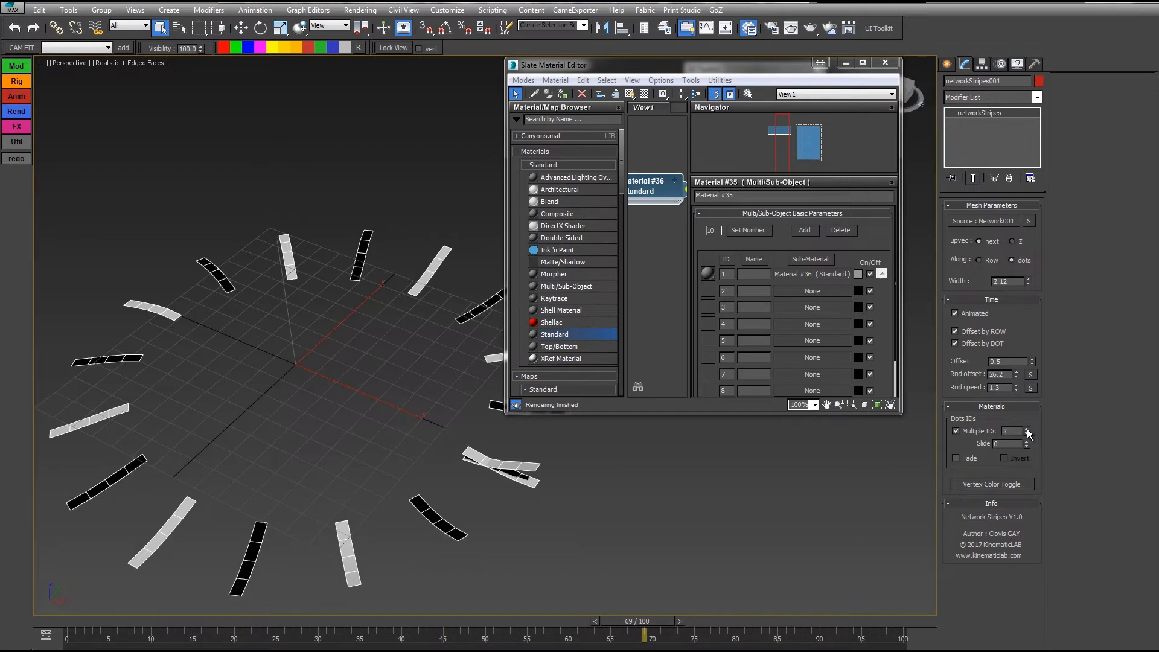
pyautogui.click(1026, 429)
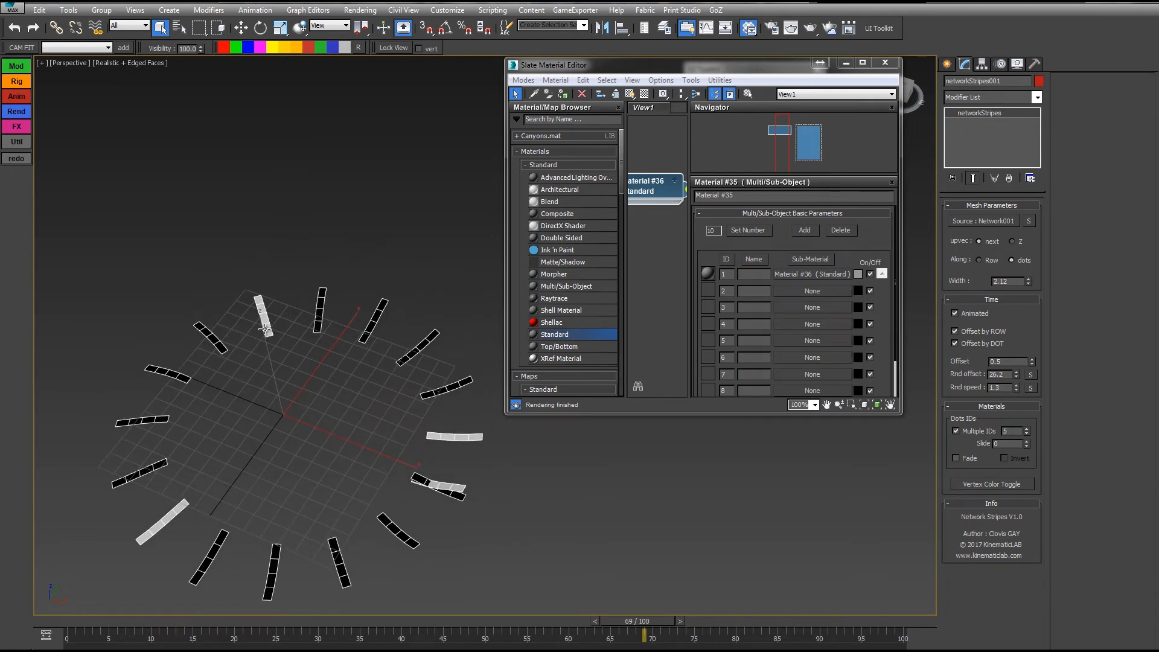
pyautogui.moveTo(136, 463)
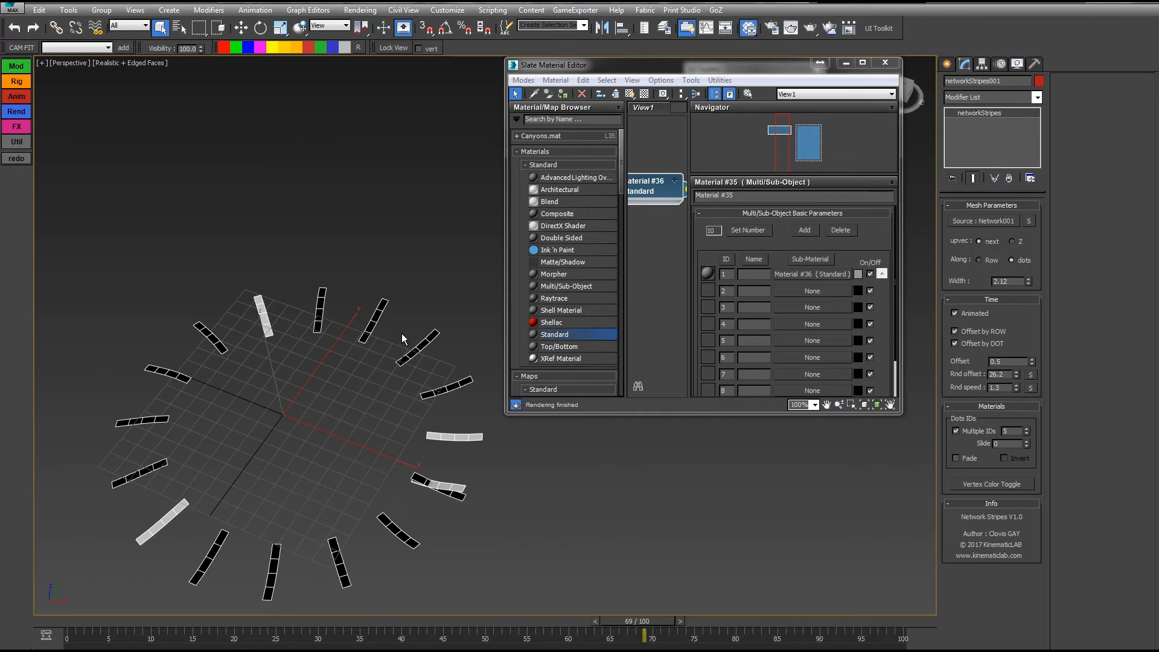
pyautogui.moveTo(613, 393)
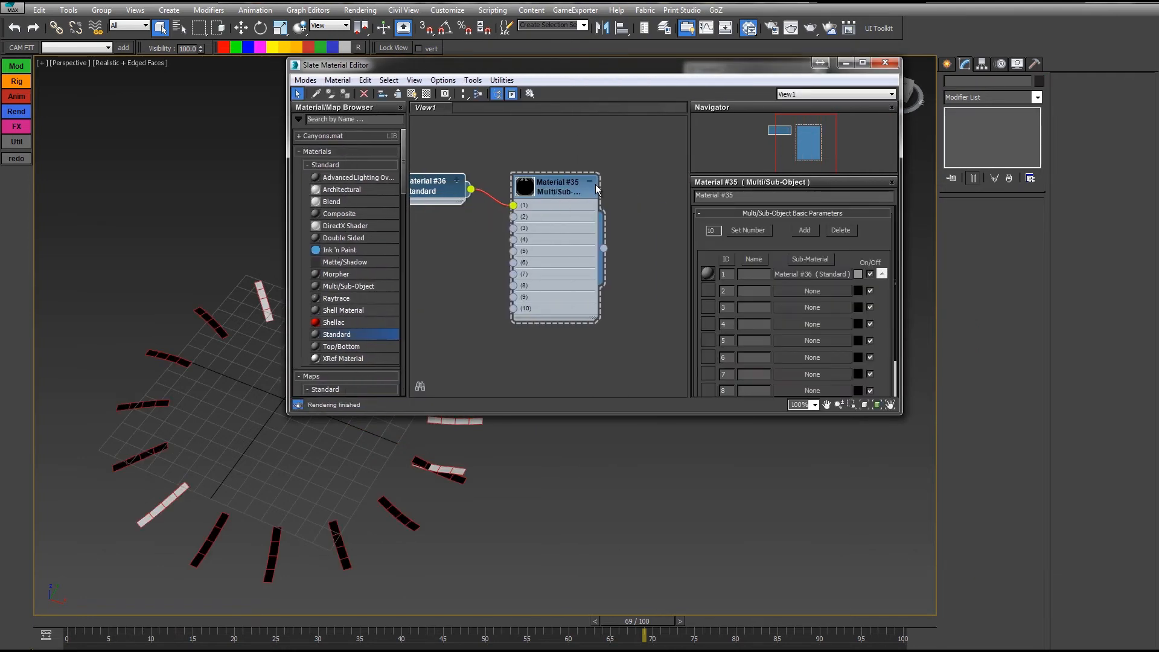
# Add sub-materials to the remaining slots, making #37 red and #38 magenta diffuse
pyautogui.click(484, 175)
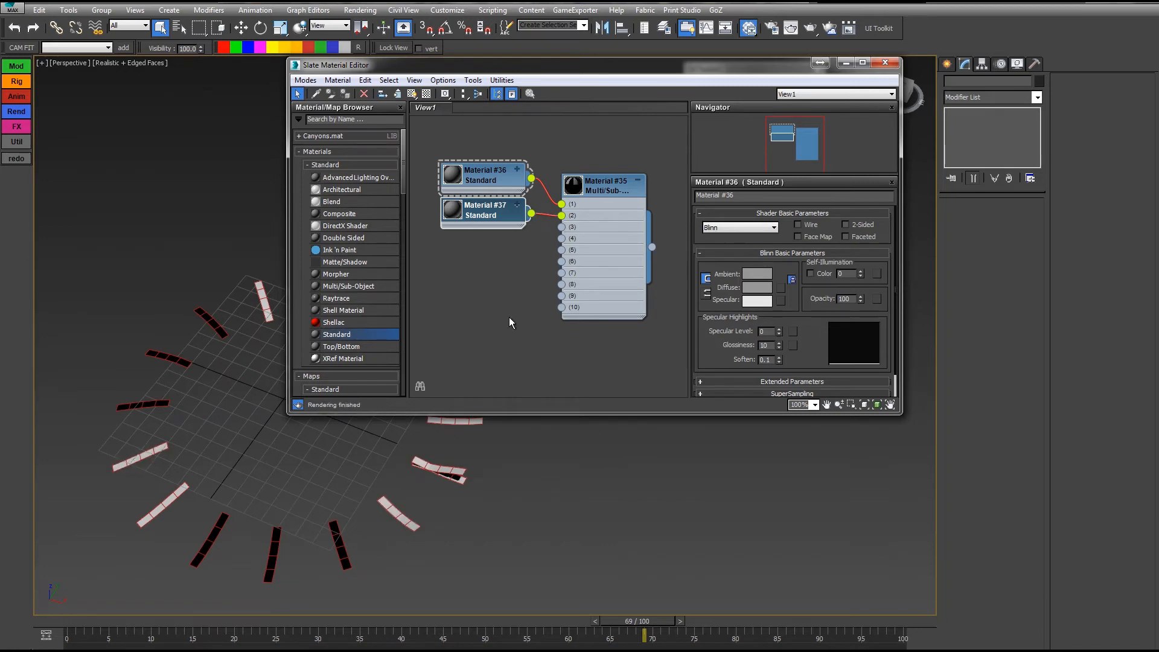
pyautogui.click(769, 288)
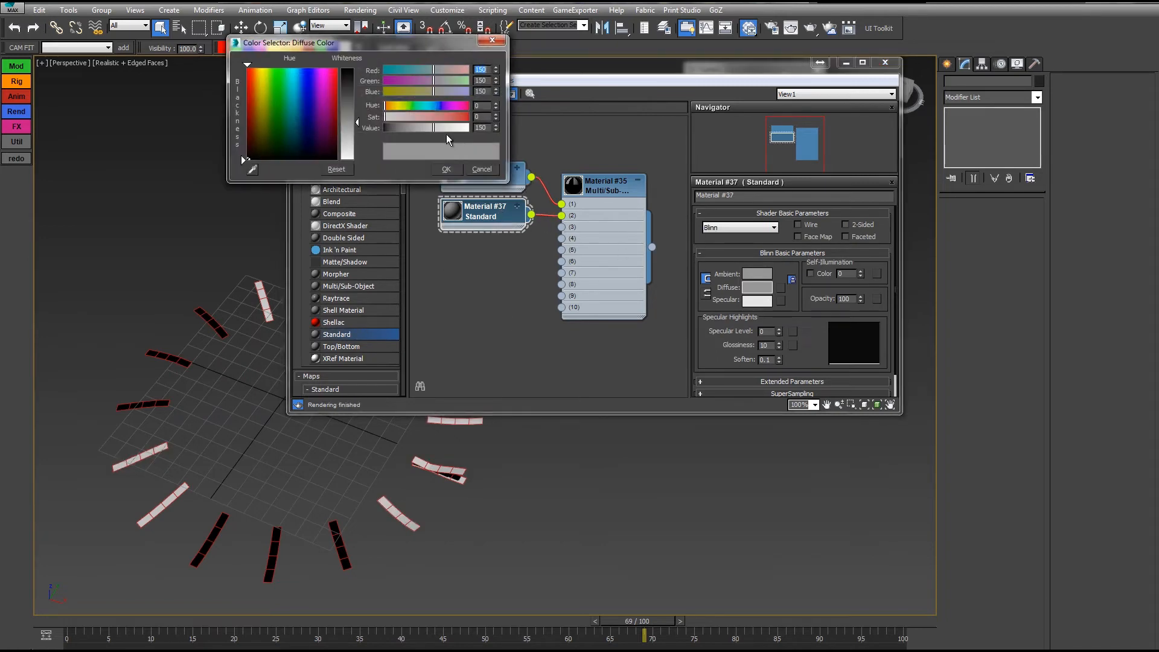
pyautogui.click(445, 169)
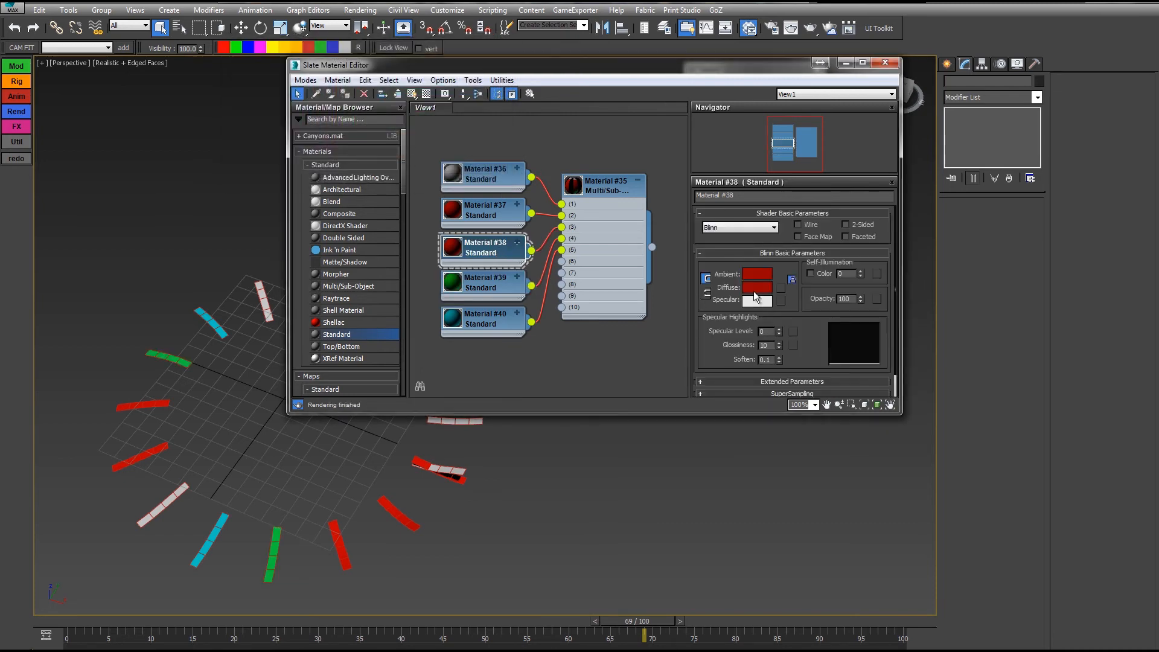
pyautogui.click(756, 287)
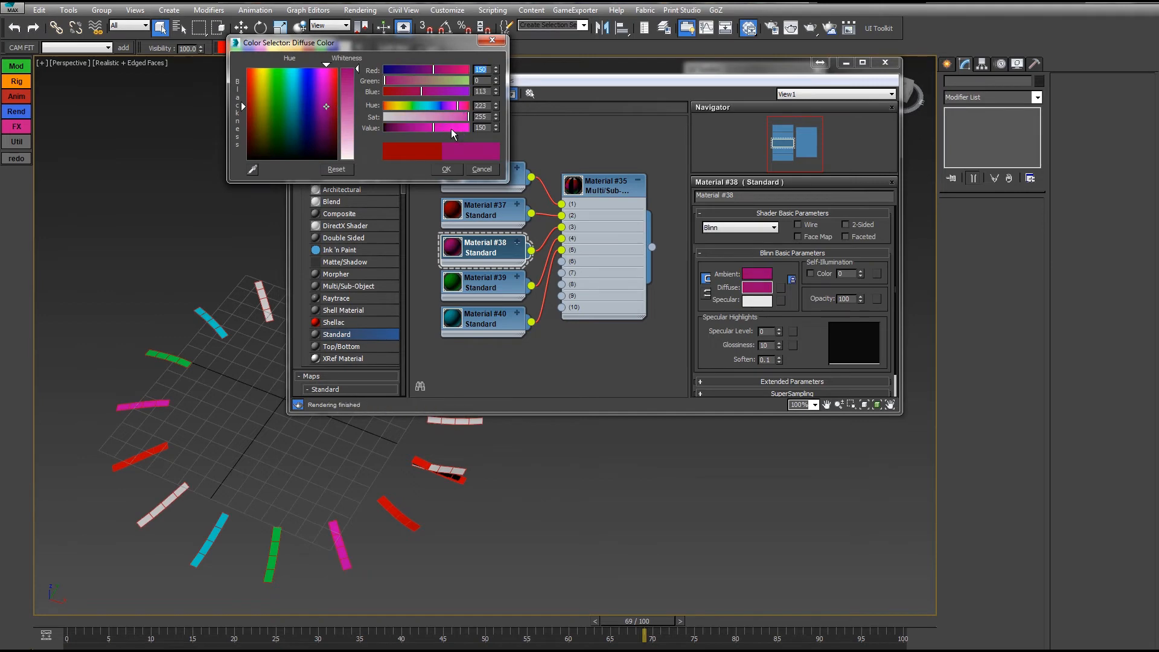
pyautogui.click(445, 169)
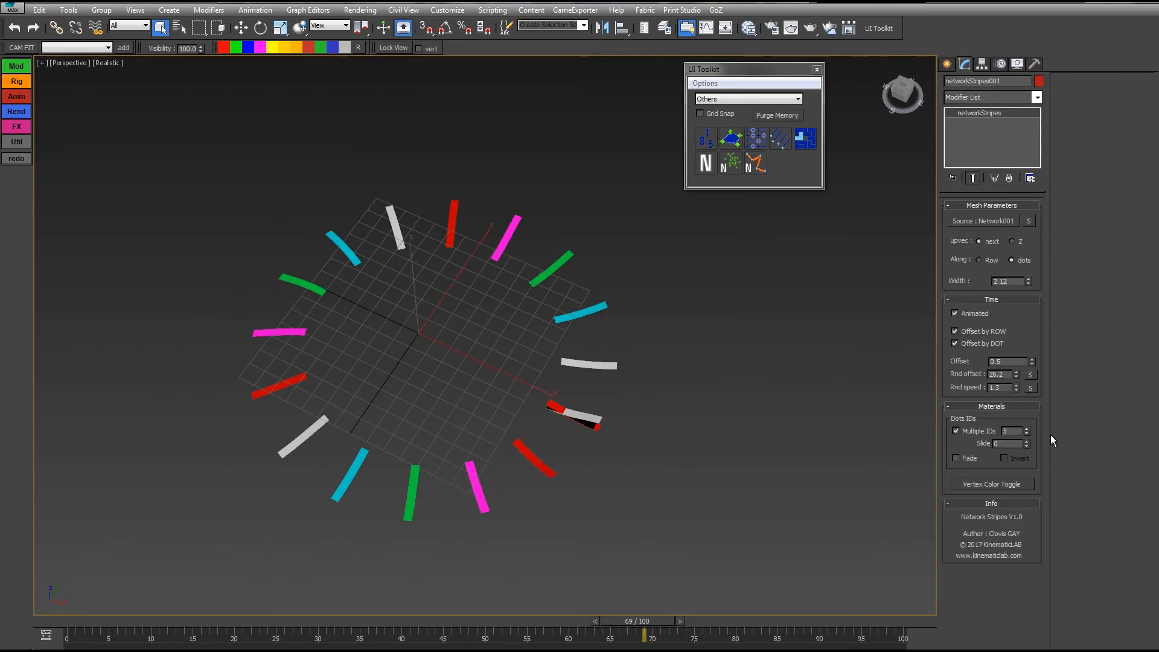
# Switch Network001 to a Grid type with a higher Count, run stripes along dots and enable Fade
pyautogui.click(1025, 440)
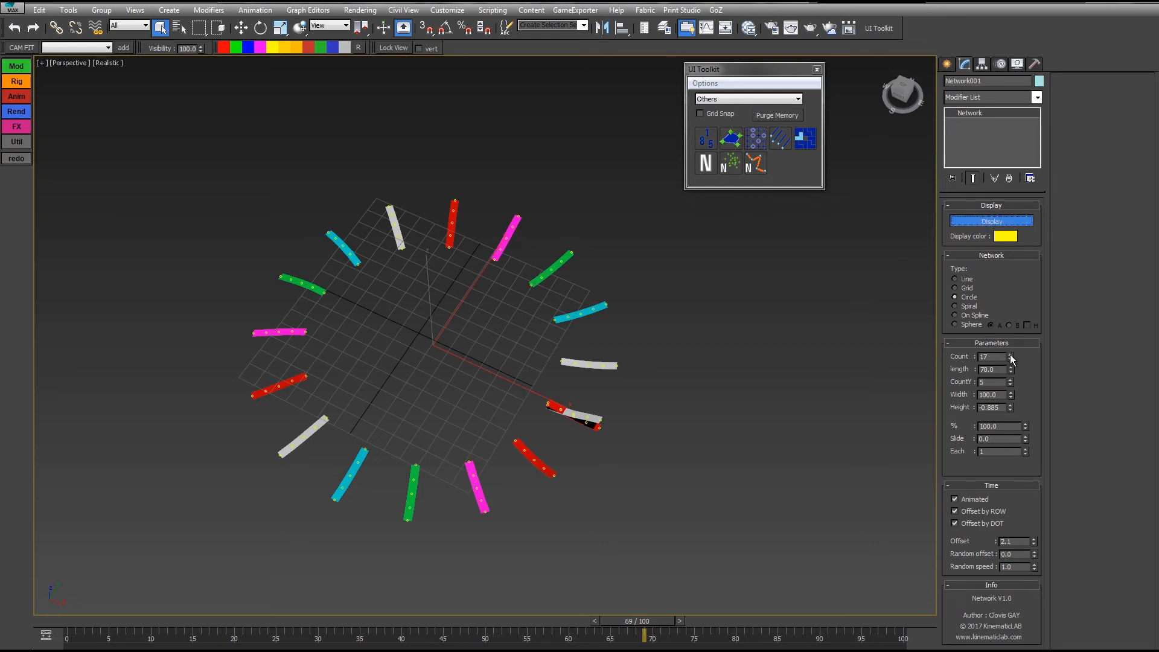
pyautogui.click(1010, 354)
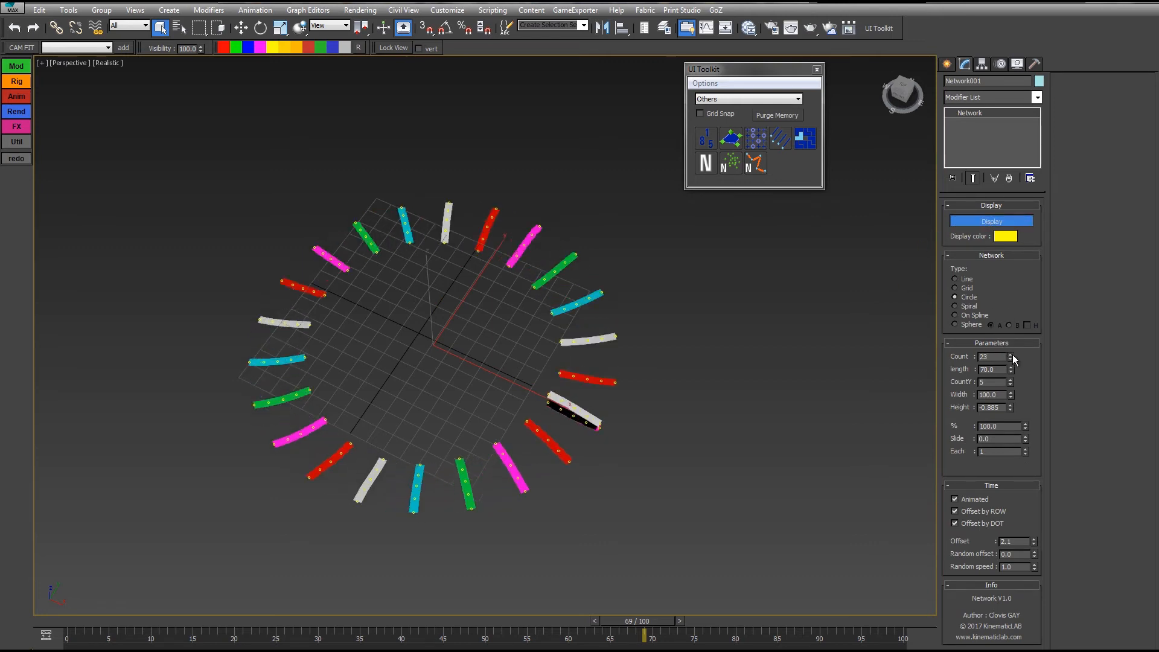
pyautogui.click(956, 287)
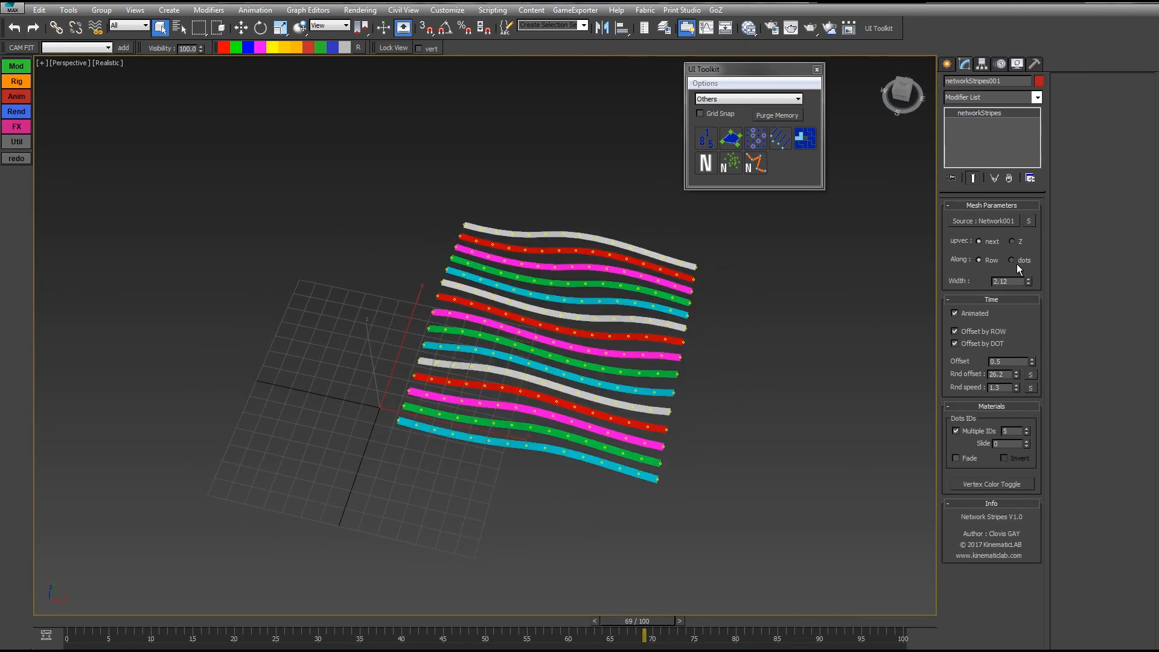
pyautogui.click(1011, 260)
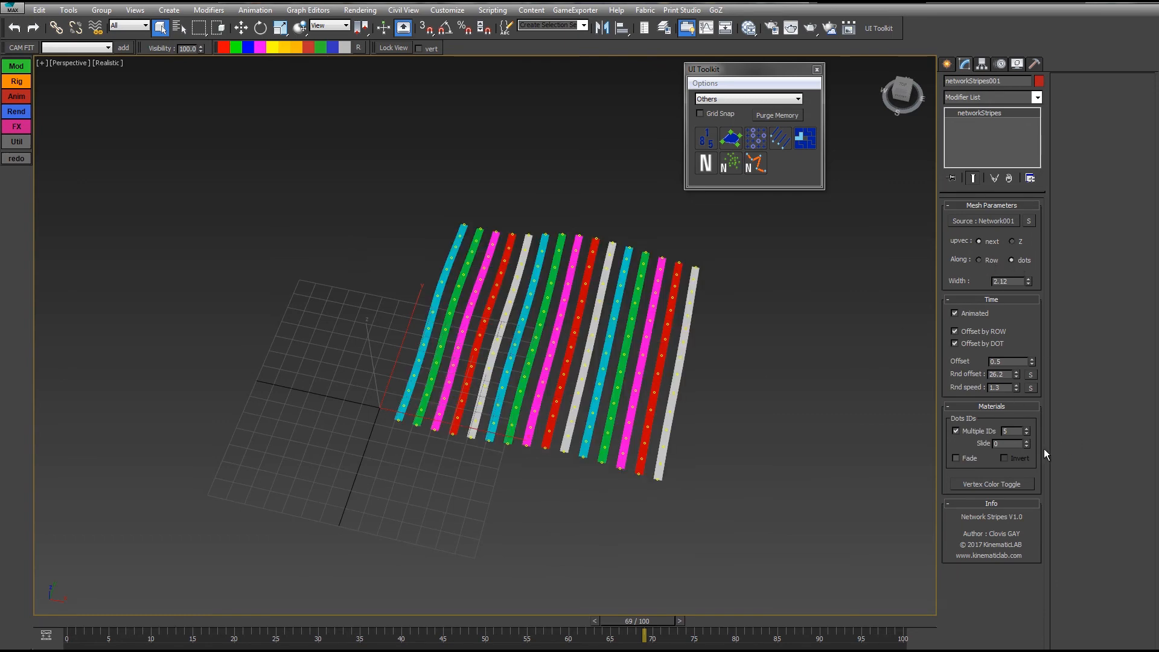
pyautogui.click(1025, 441)
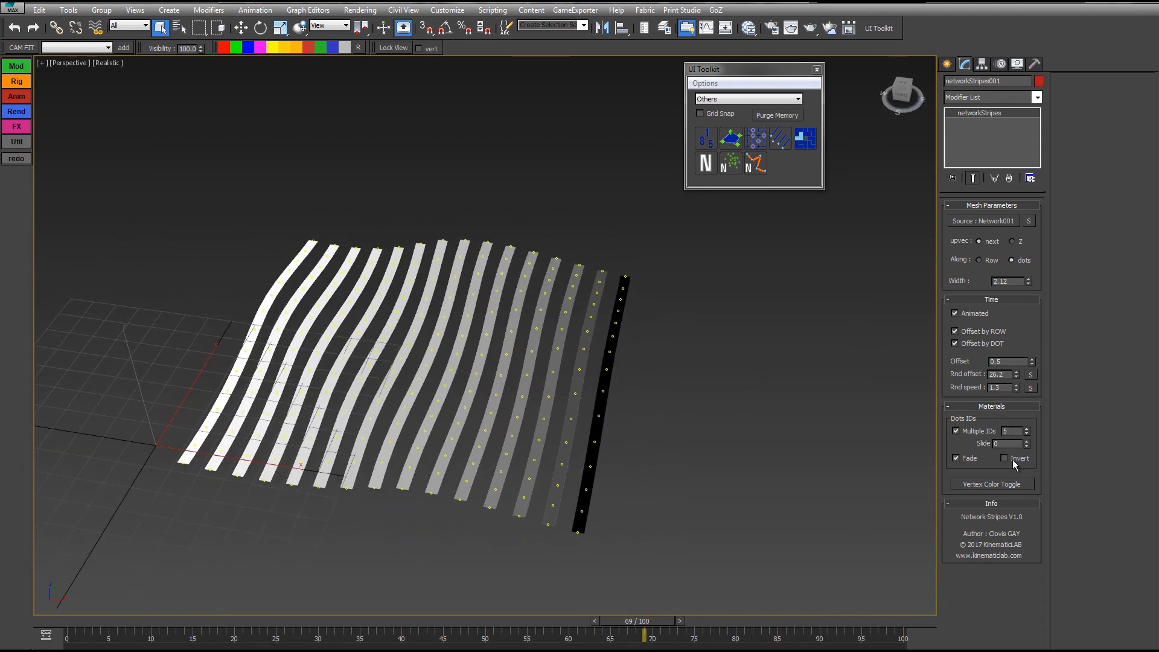
# Enable Invert in the Materials rollout so the stripes fade white to black across the grid
pyautogui.click(1003, 459)
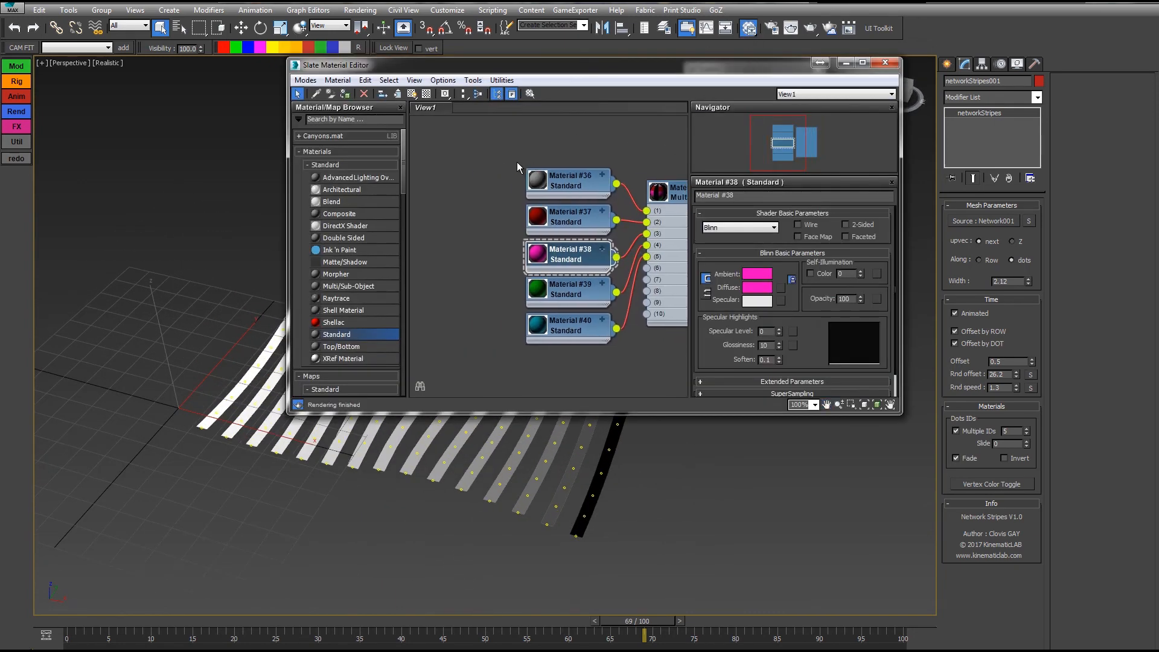
# Add a Vertex Color map and a new Standard material, Material #41, to the material graph
pyautogui.scroll(-3)
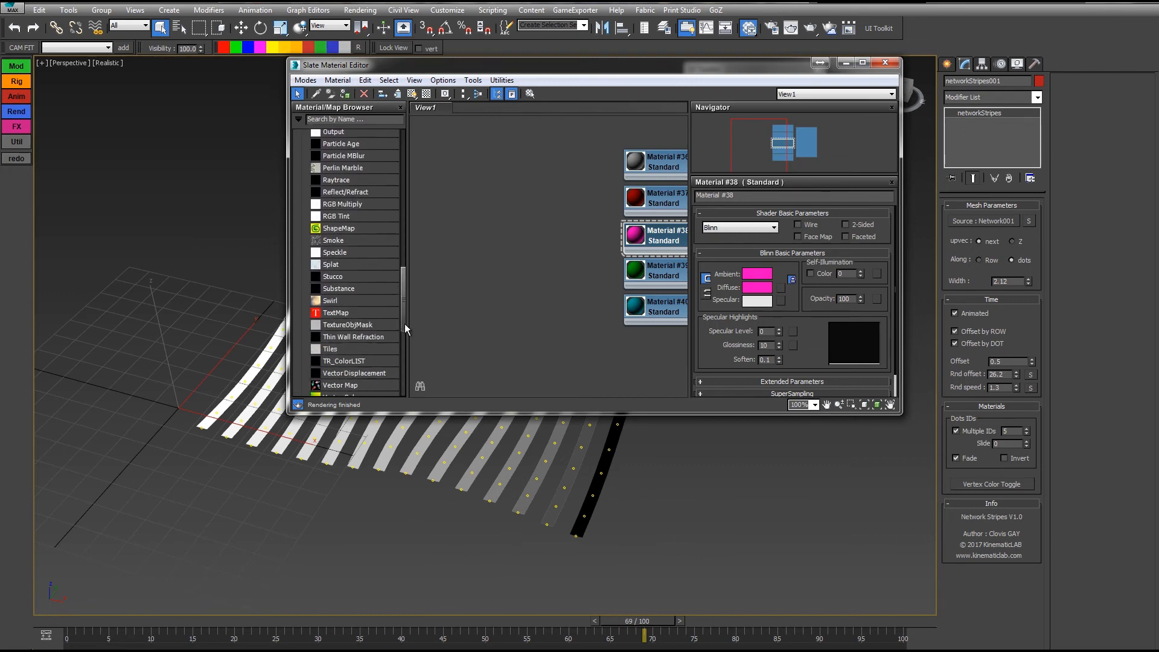
pyautogui.scroll(-3)
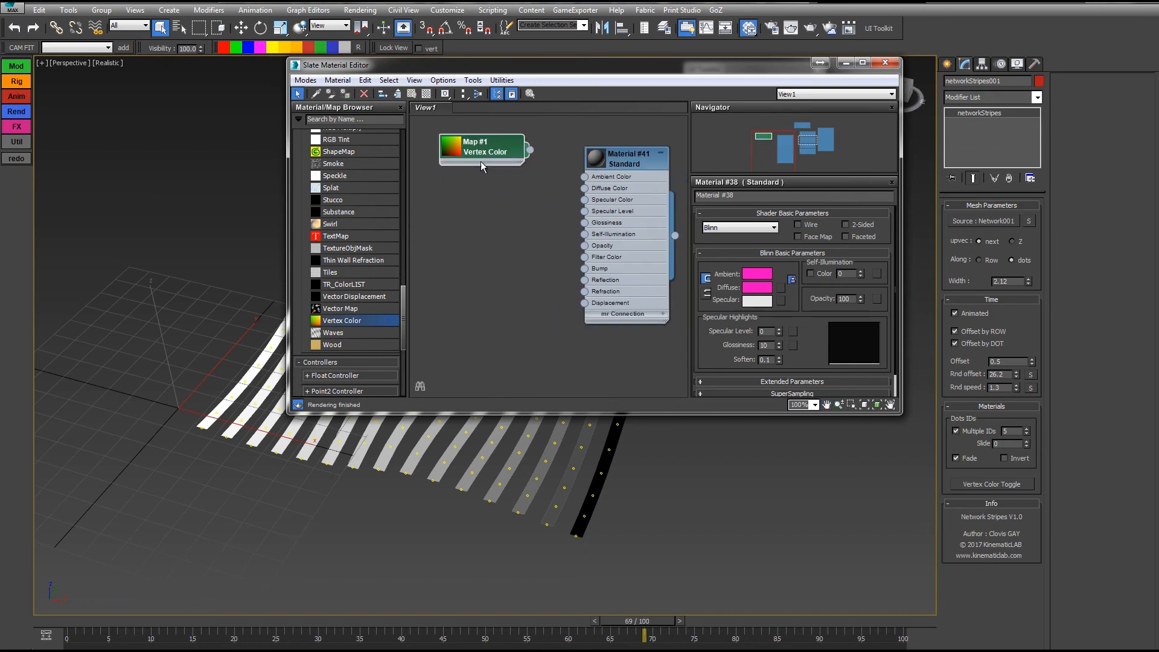
pyautogui.rightClick(624, 159)
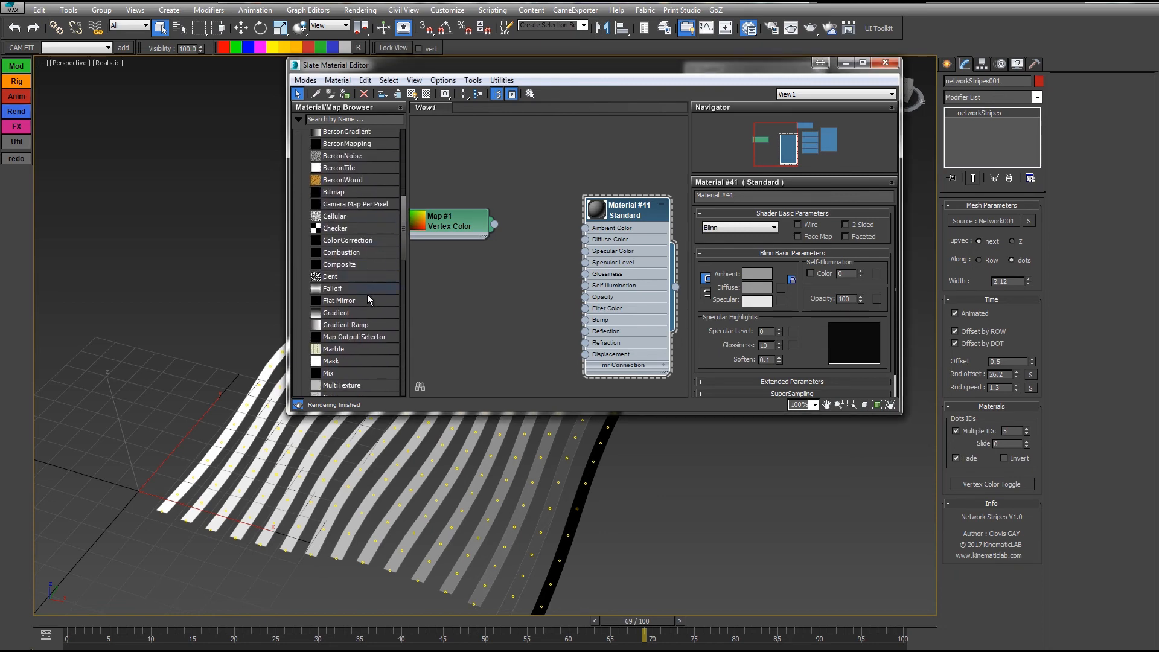
# Wire a Mix map (cyan Color #1, red Color #2) driven by Vertex Color into the diffuse and render
pyautogui.doubleClick(328, 373)
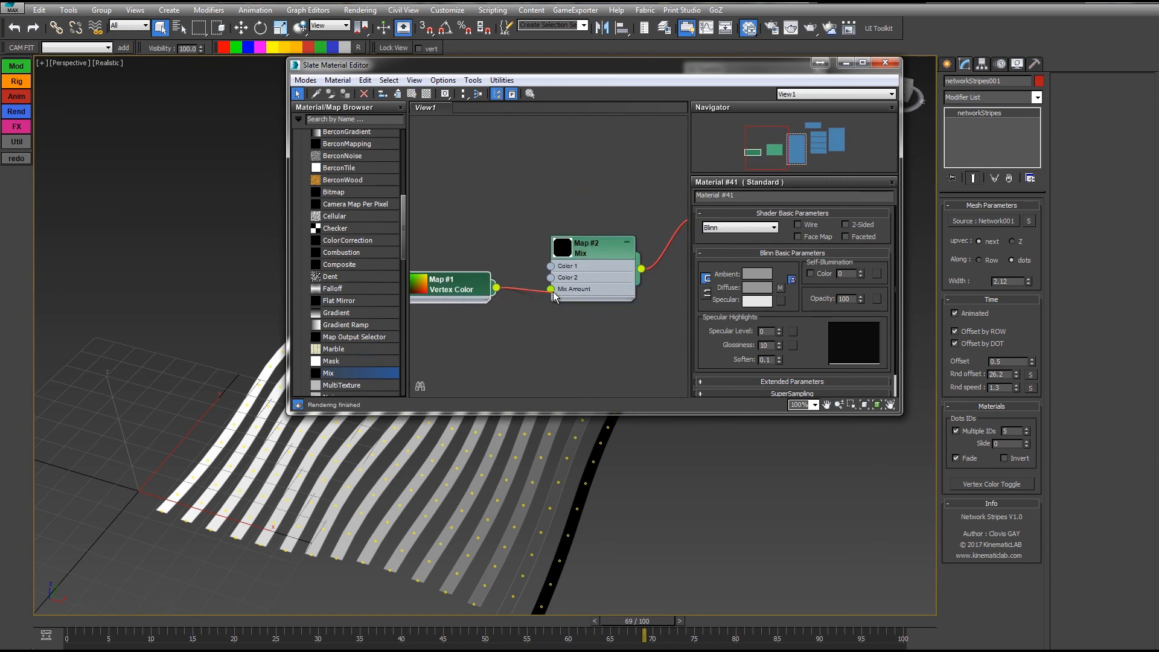
pyautogui.click(591, 249)
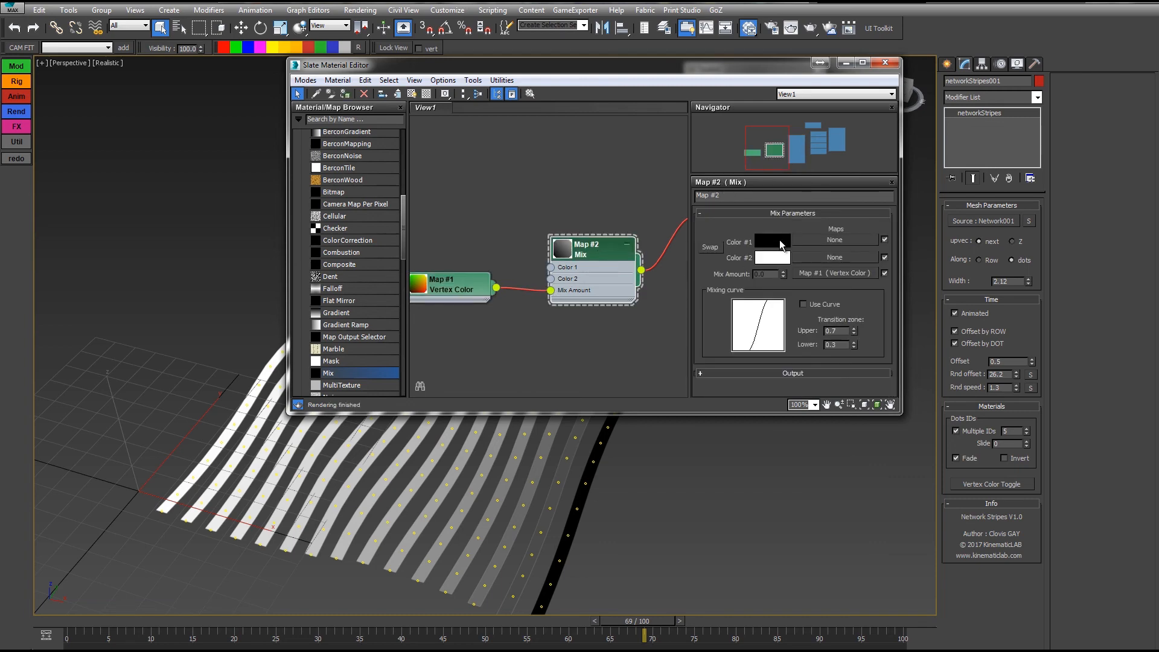
pyautogui.click(772, 241)
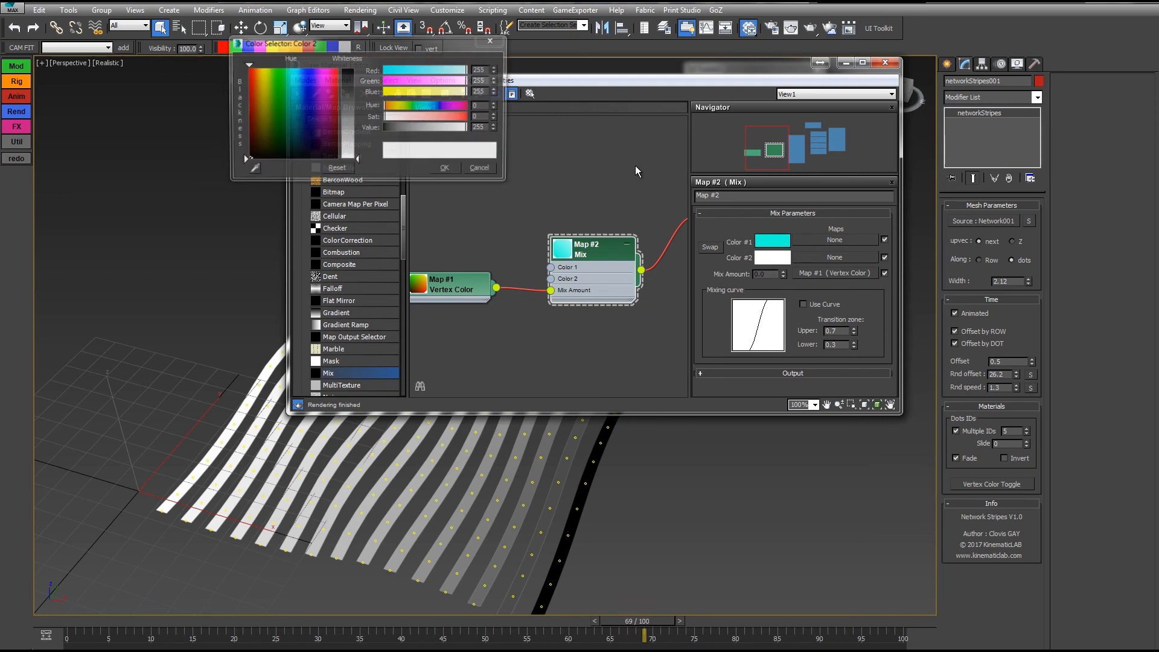
pyautogui.click(443, 167)
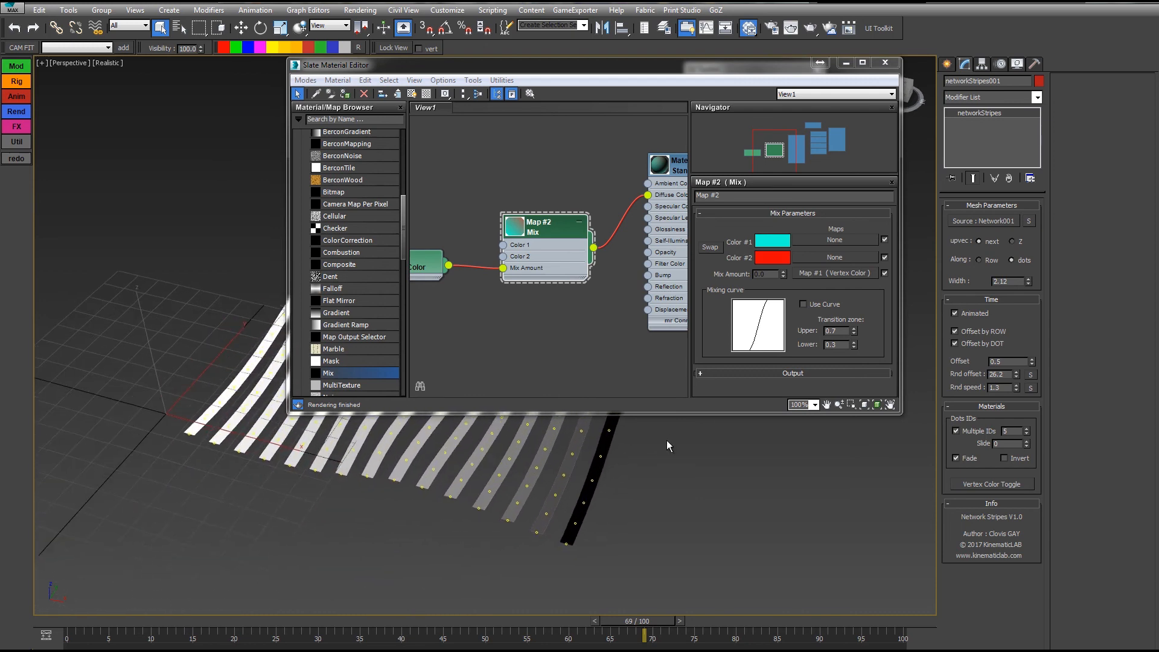
pyautogui.click(791, 28)
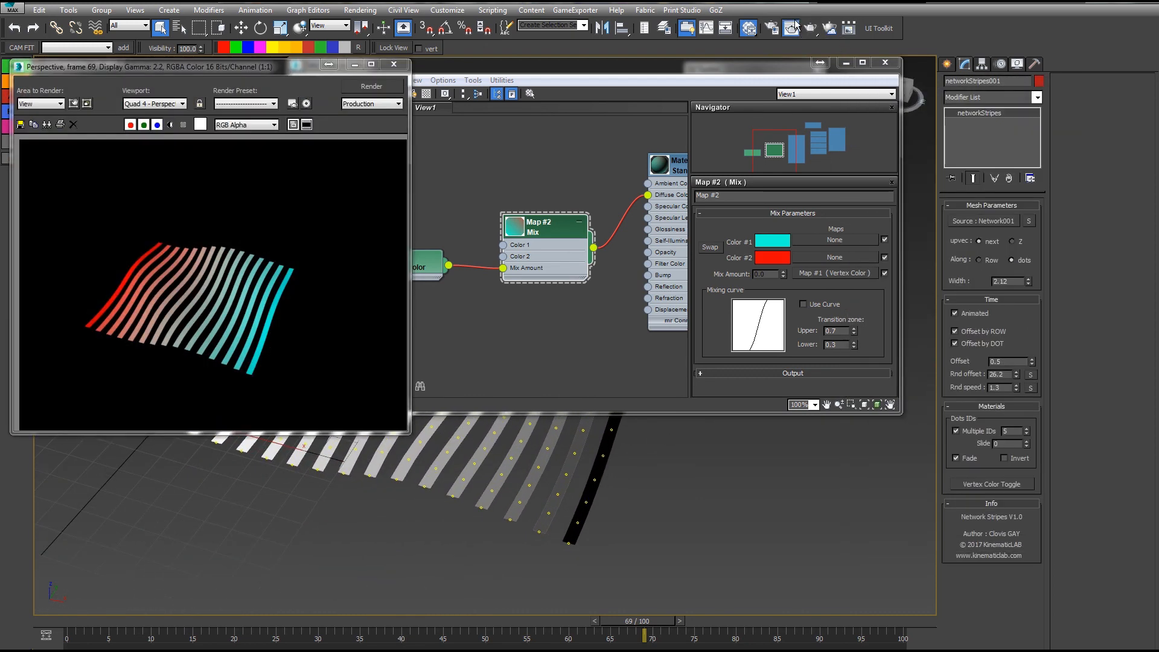